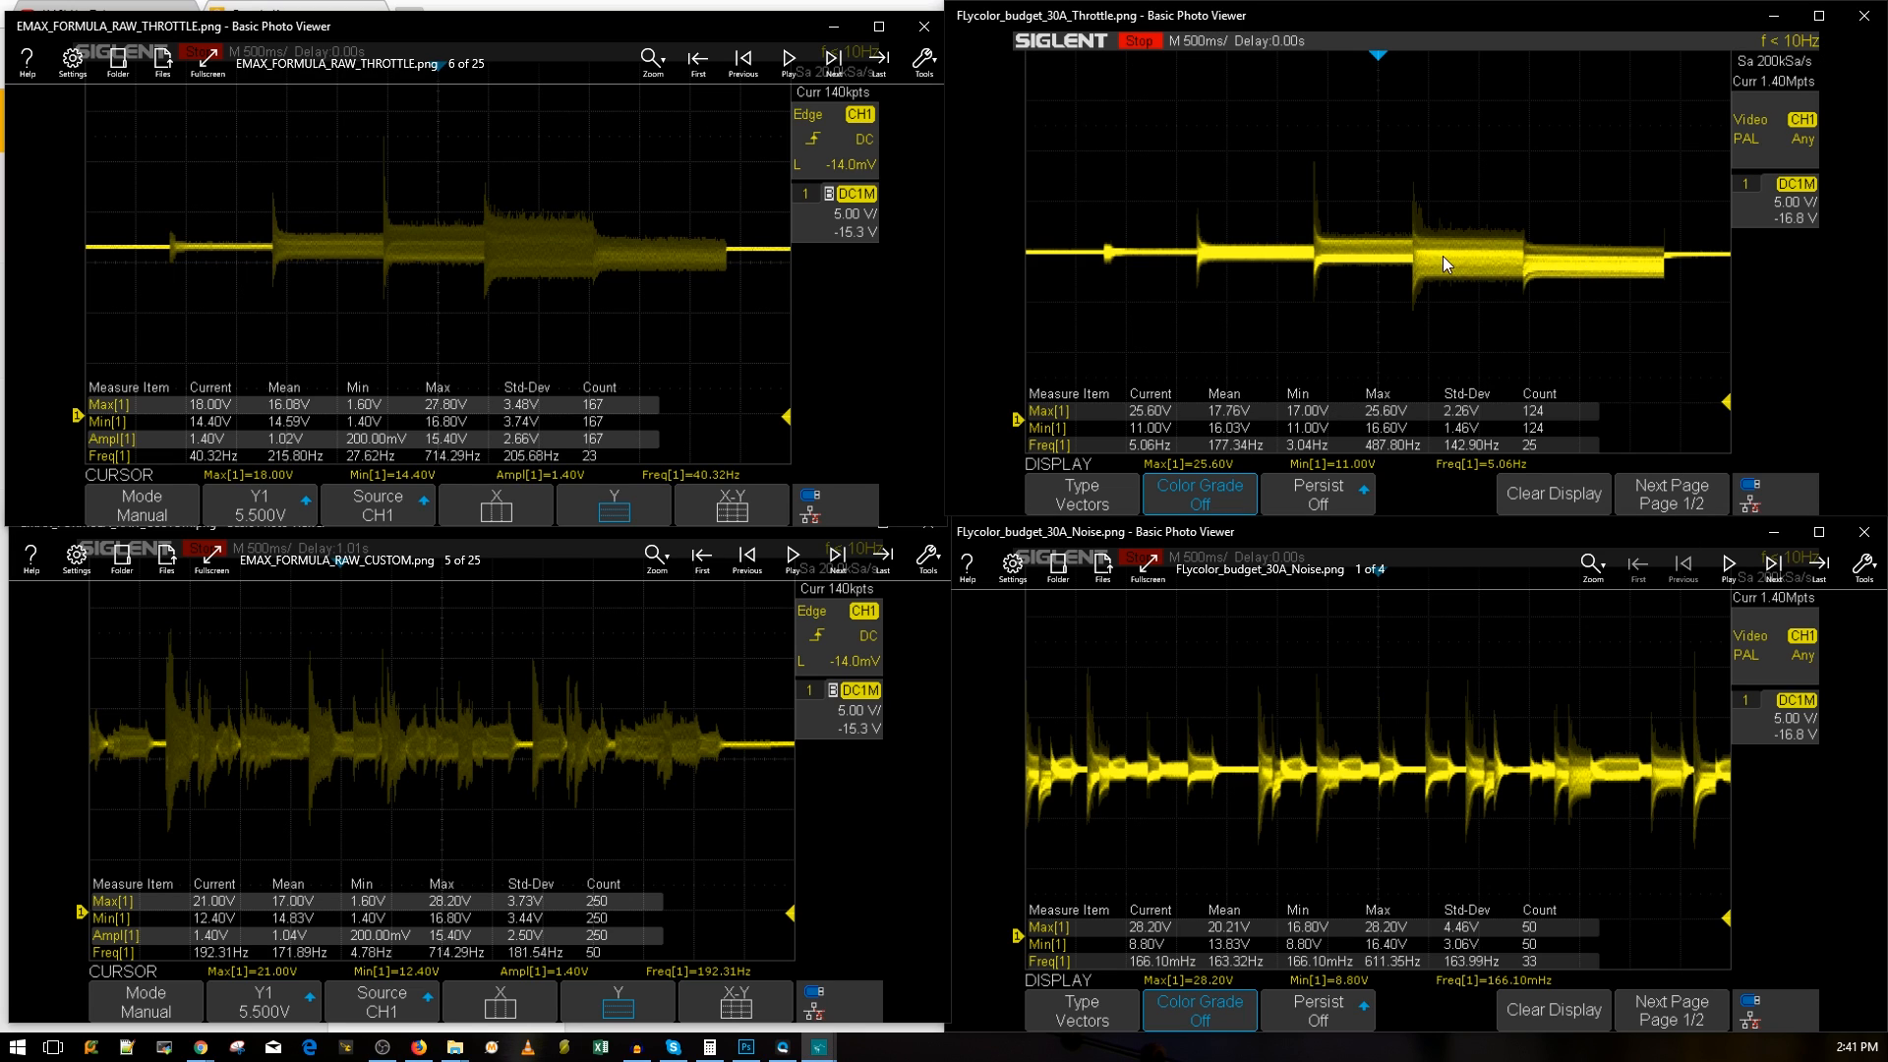
pyautogui.moveTo(1412, 295)
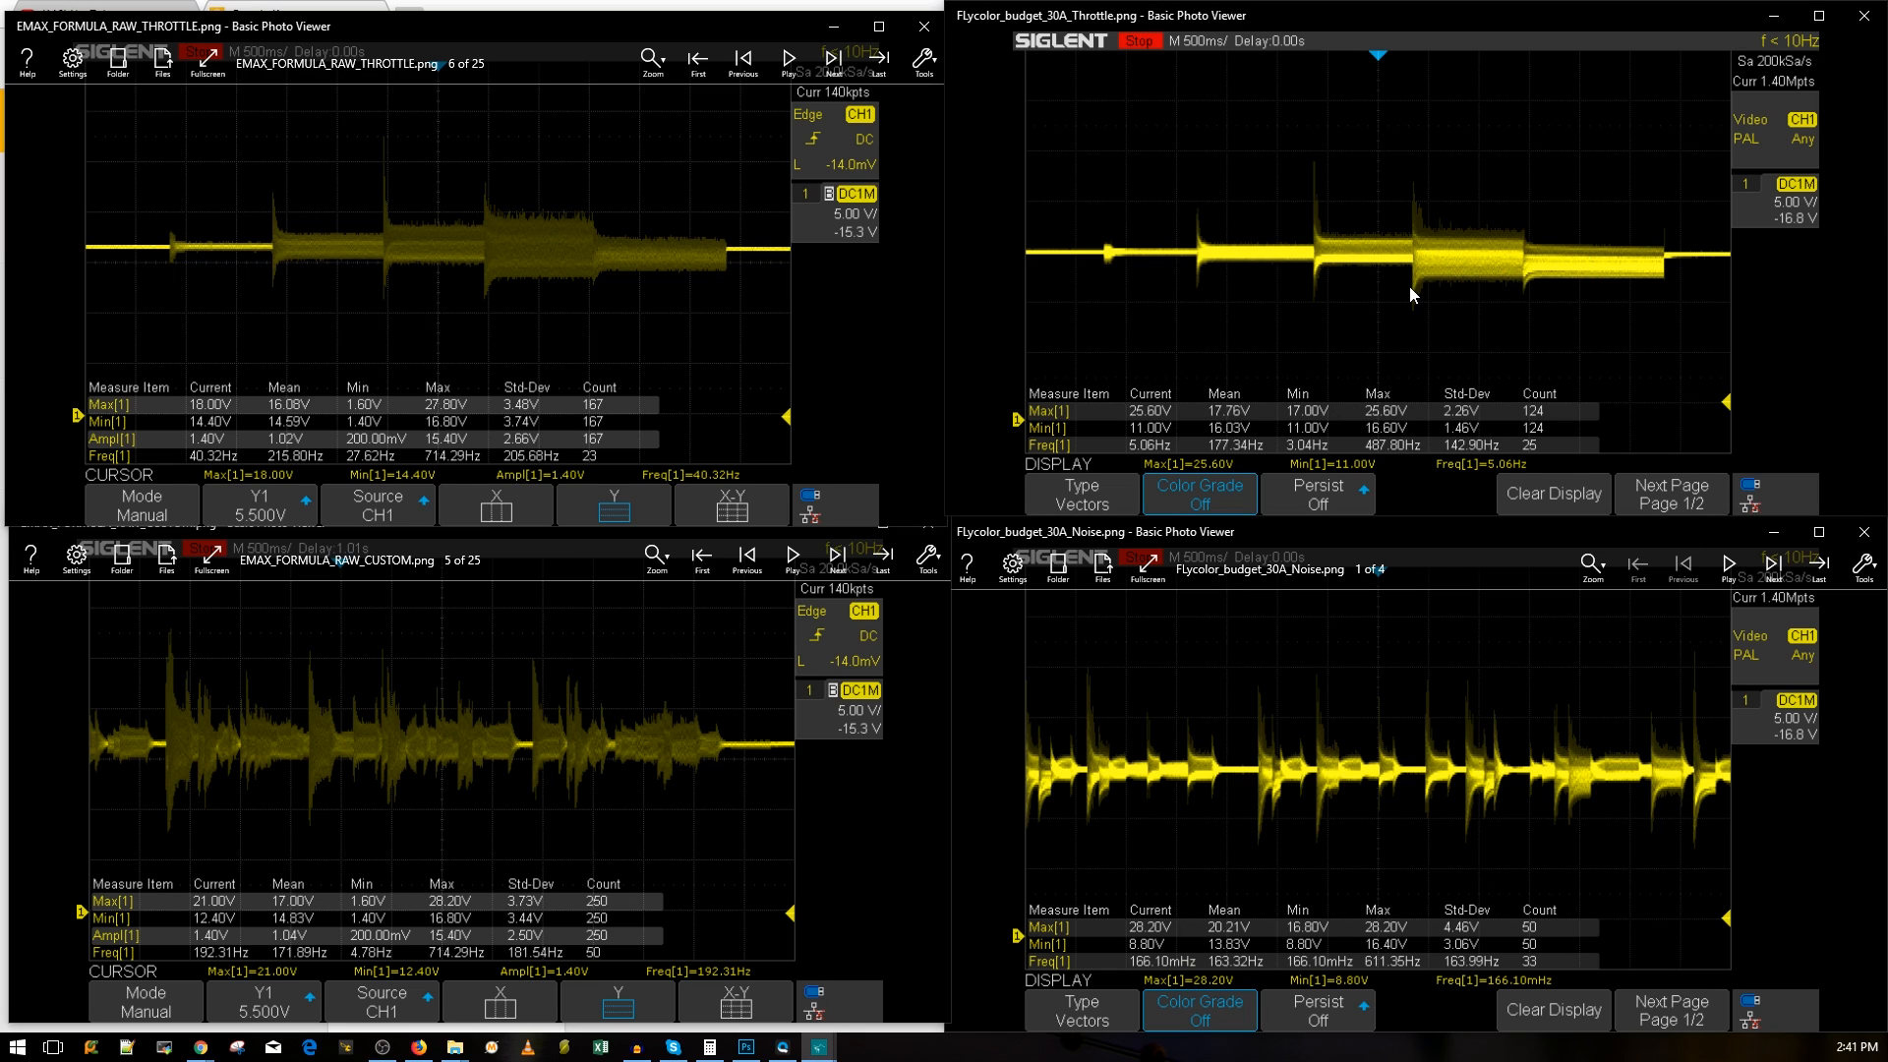
pyautogui.moveTo(1153, 263)
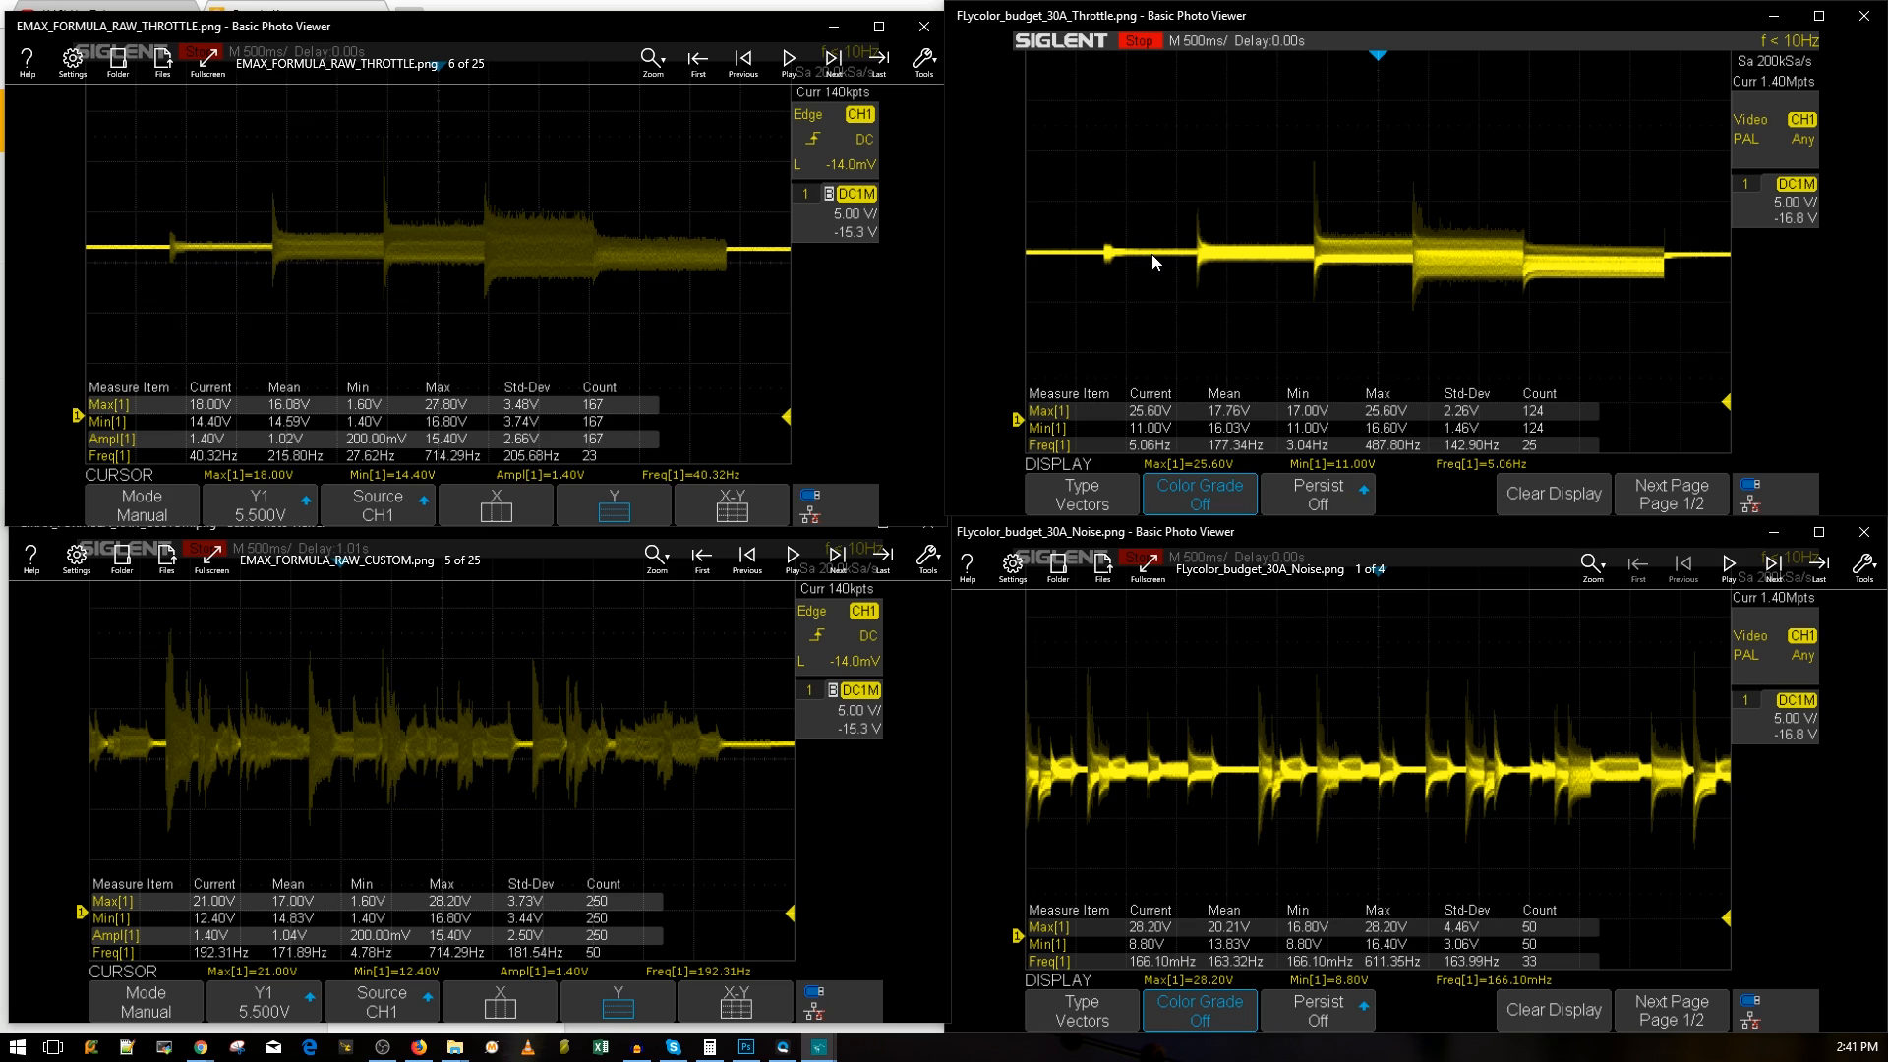
pyautogui.moveTo(1197, 268)
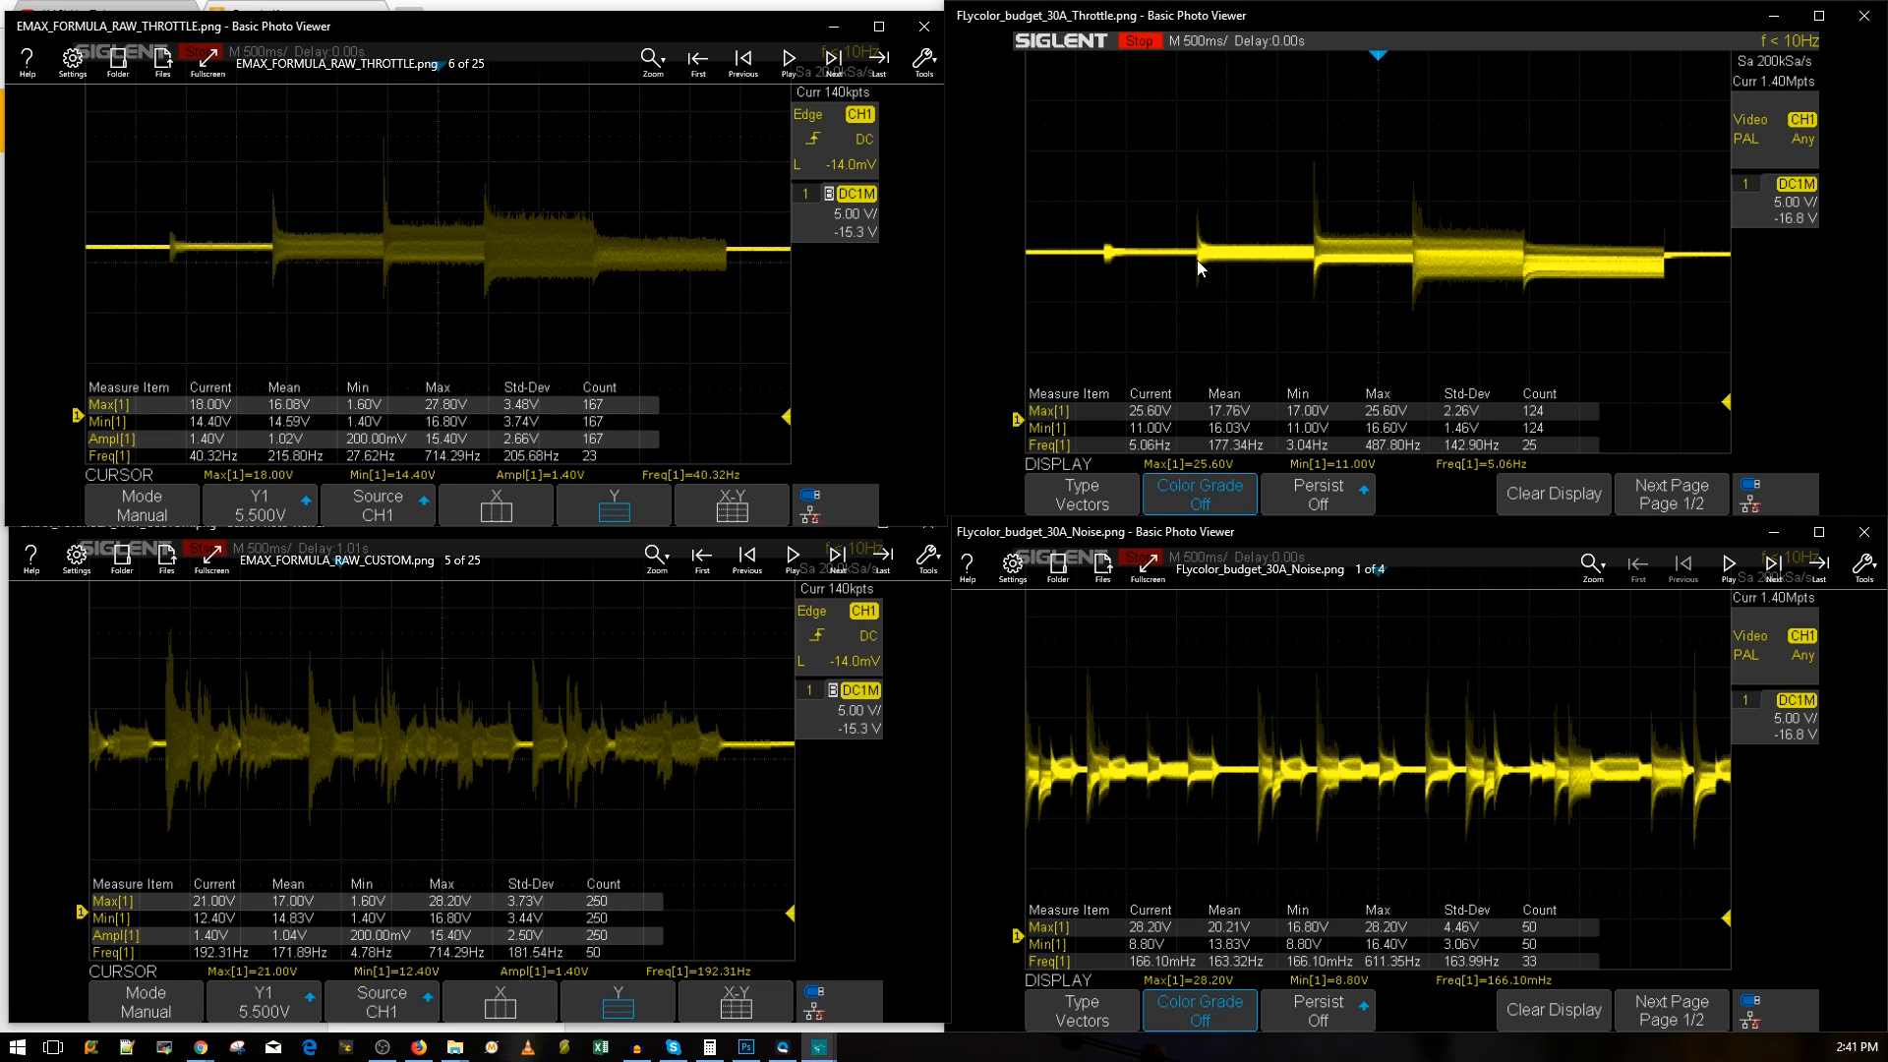
pyautogui.moveTo(1159, 256)
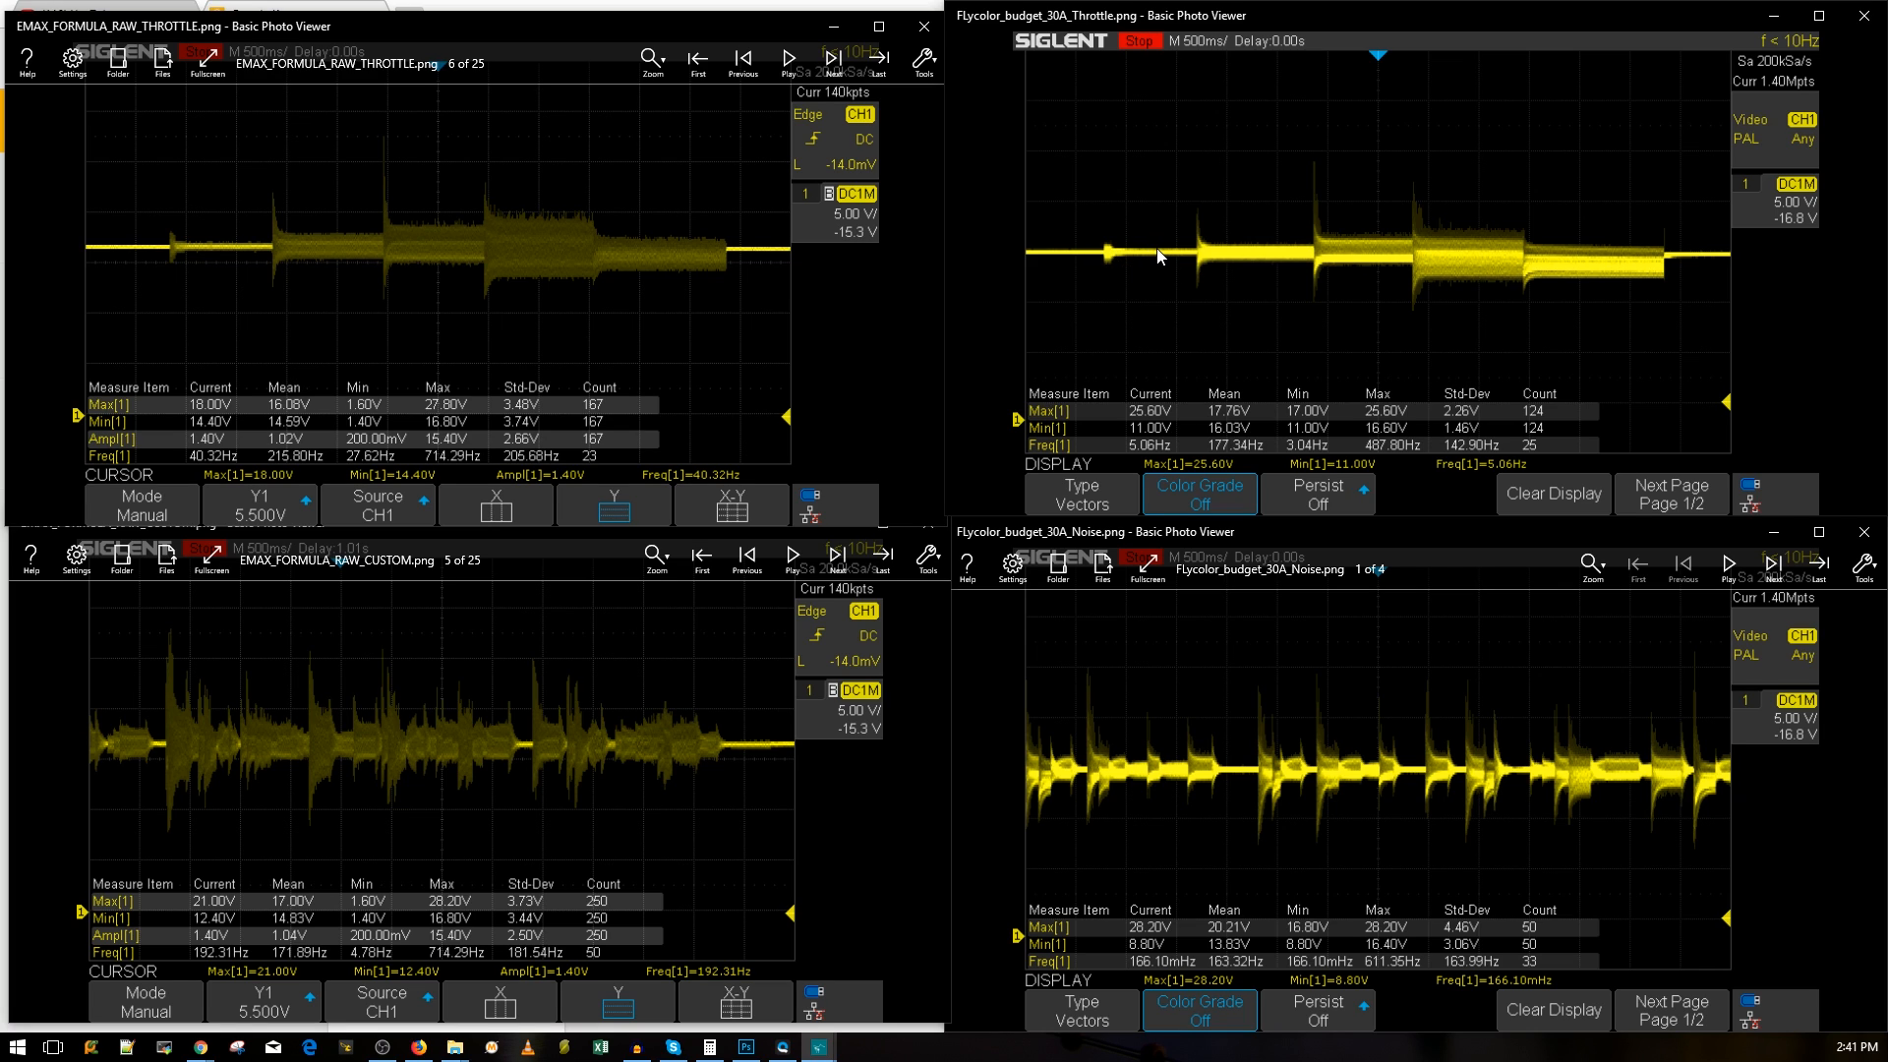
pyautogui.moveTo(1231, 270)
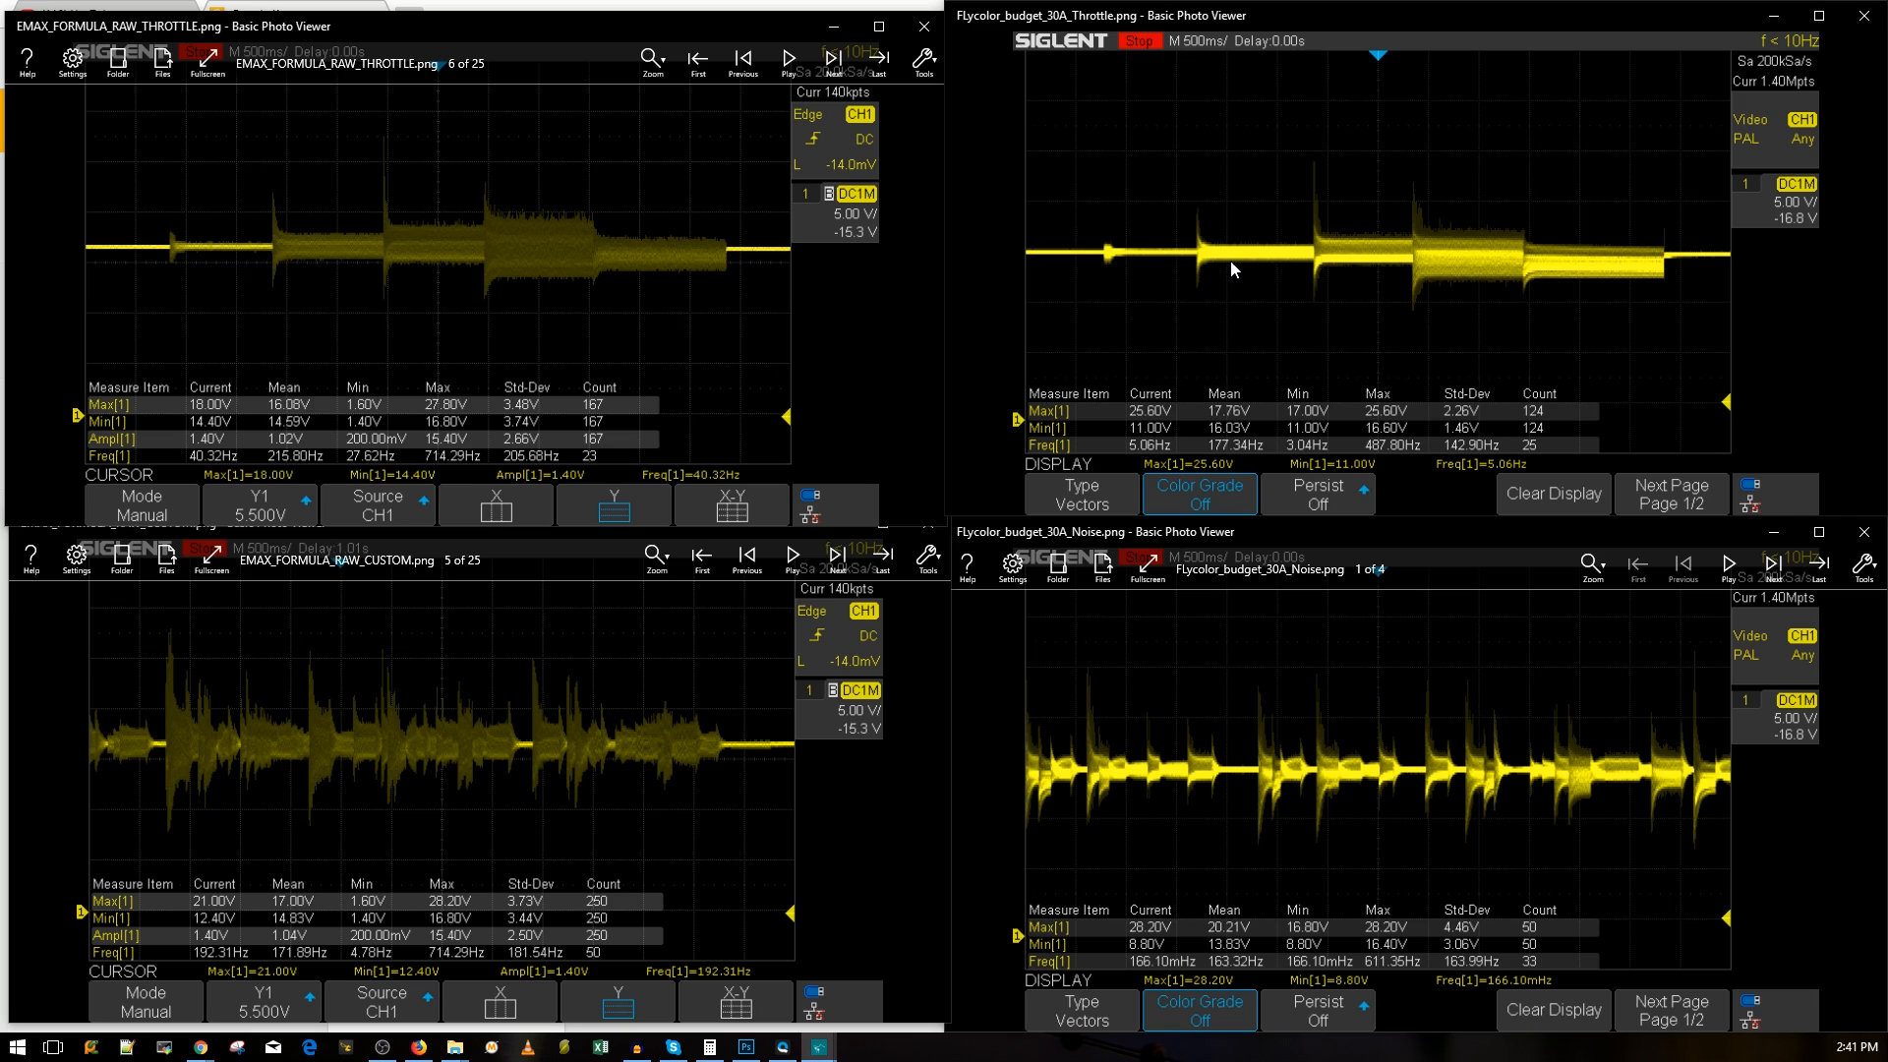
pyautogui.moveTo(1367, 279)
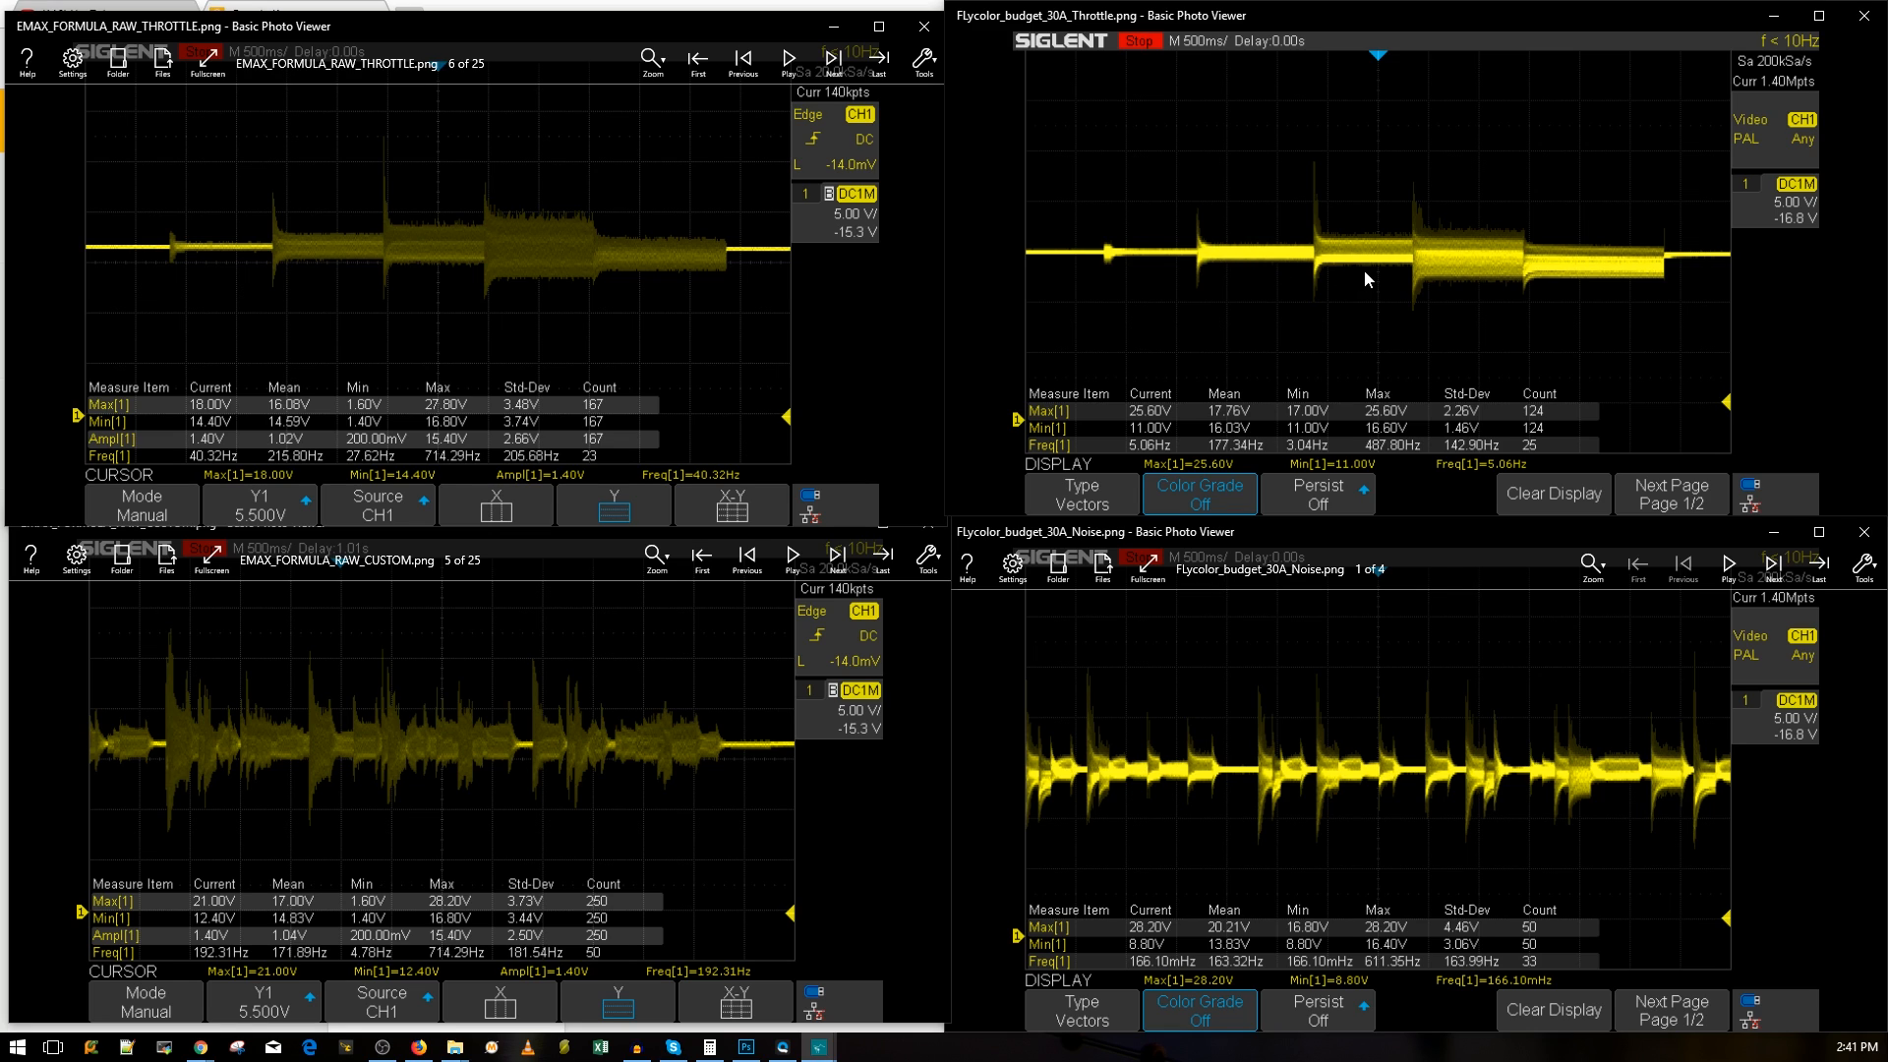
pyautogui.moveTo(1460, 285)
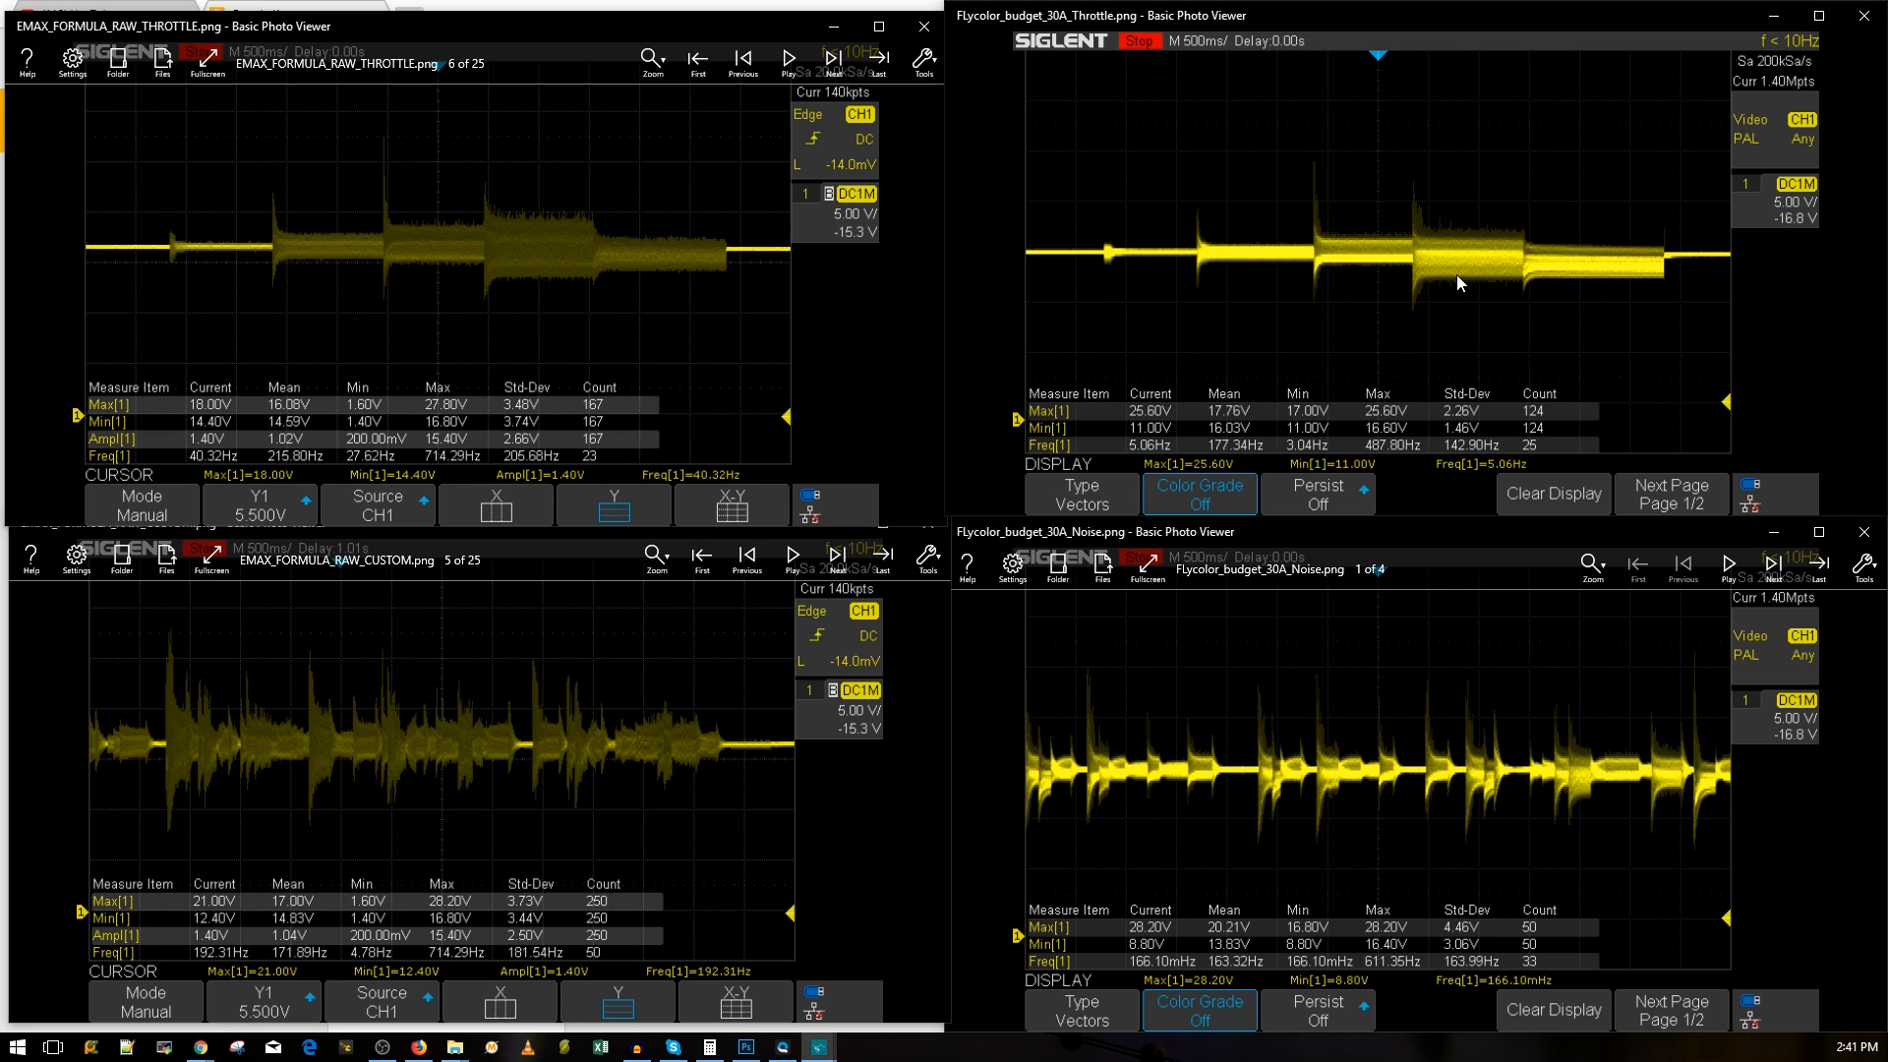
pyautogui.moveTo(1619, 274)
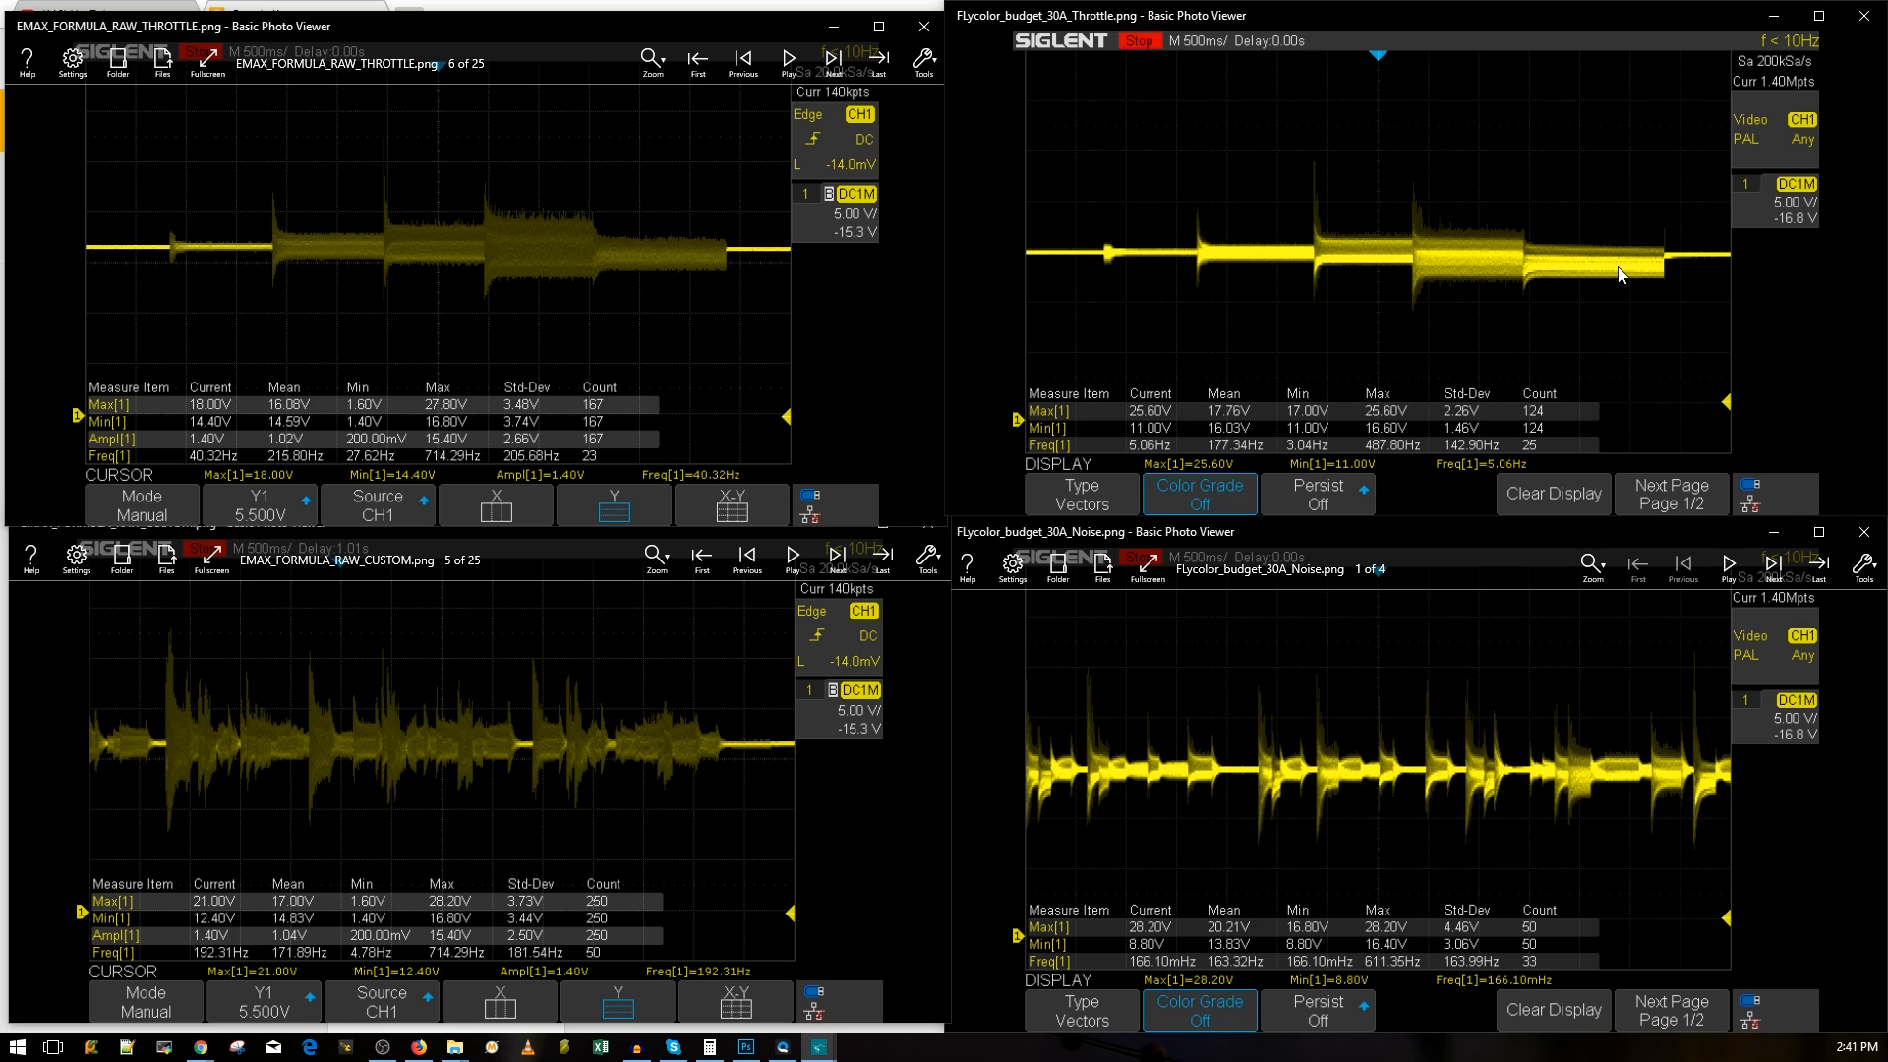
pyautogui.moveTo(1620, 274)
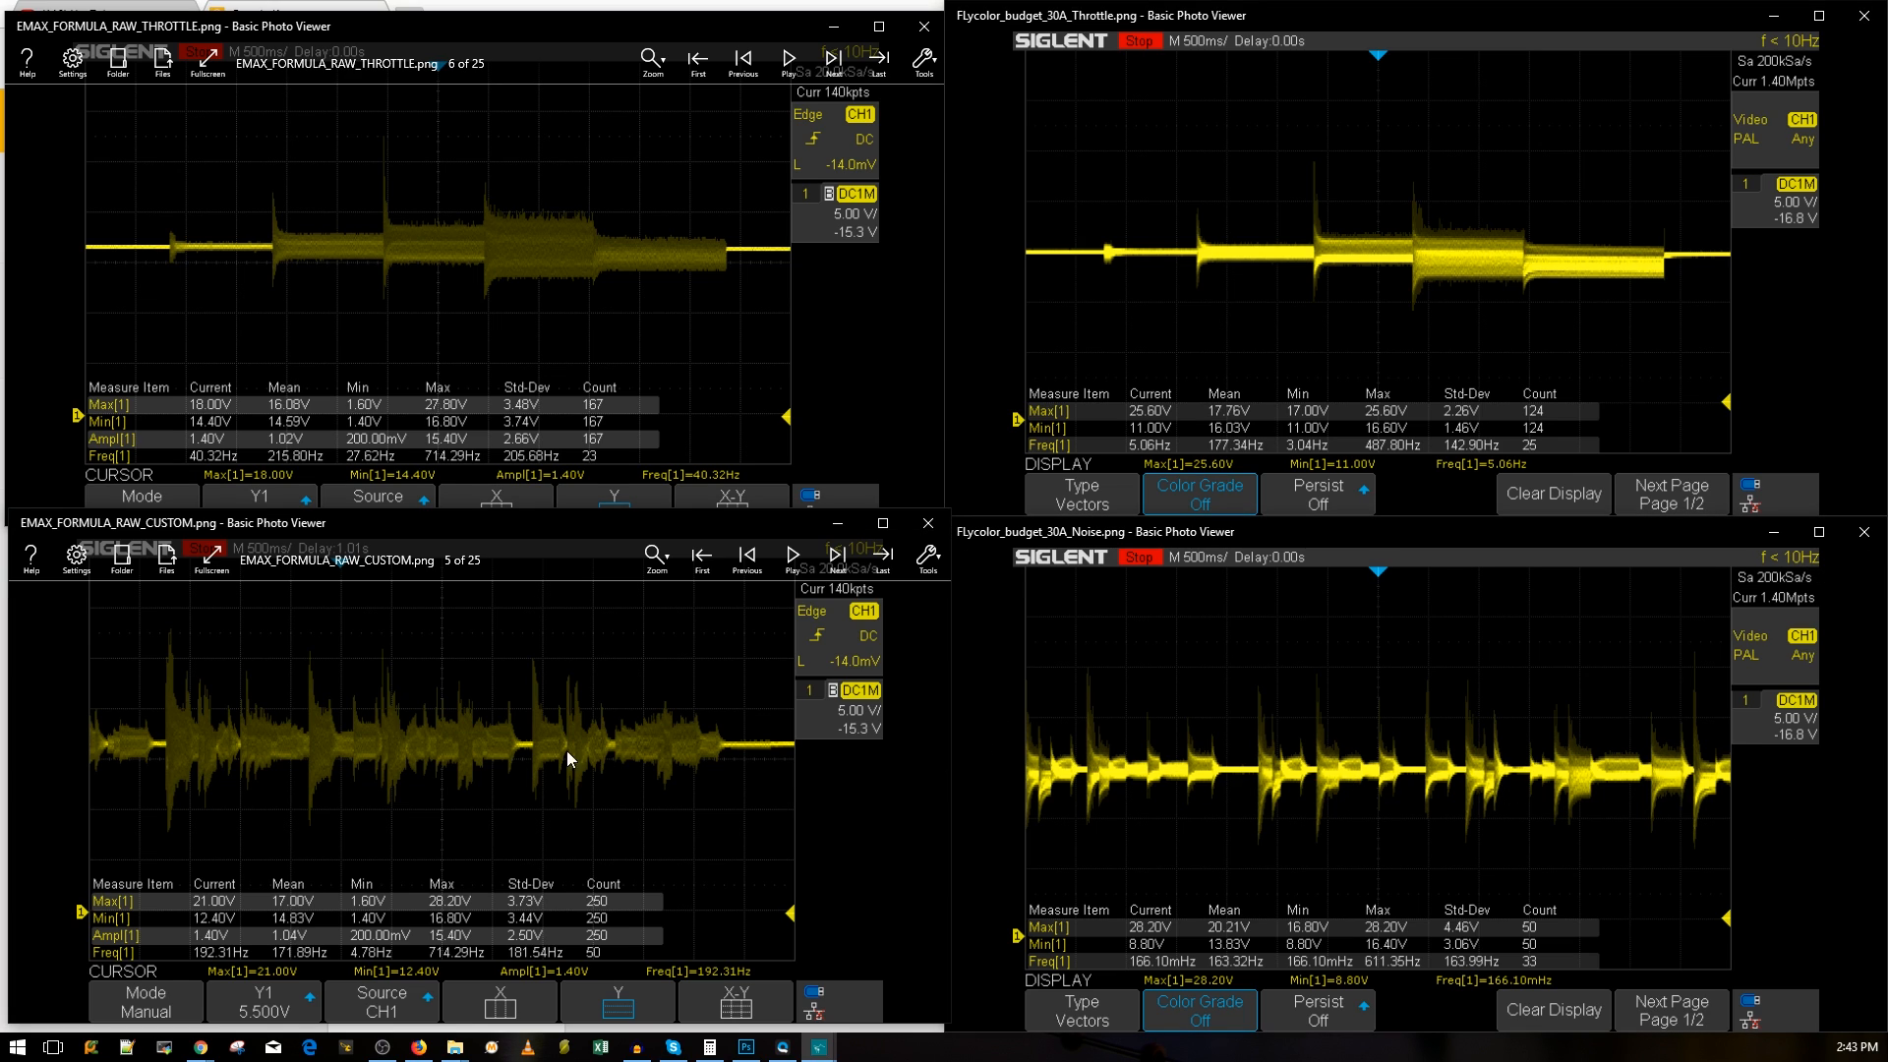
pyautogui.moveTo(750, 805)
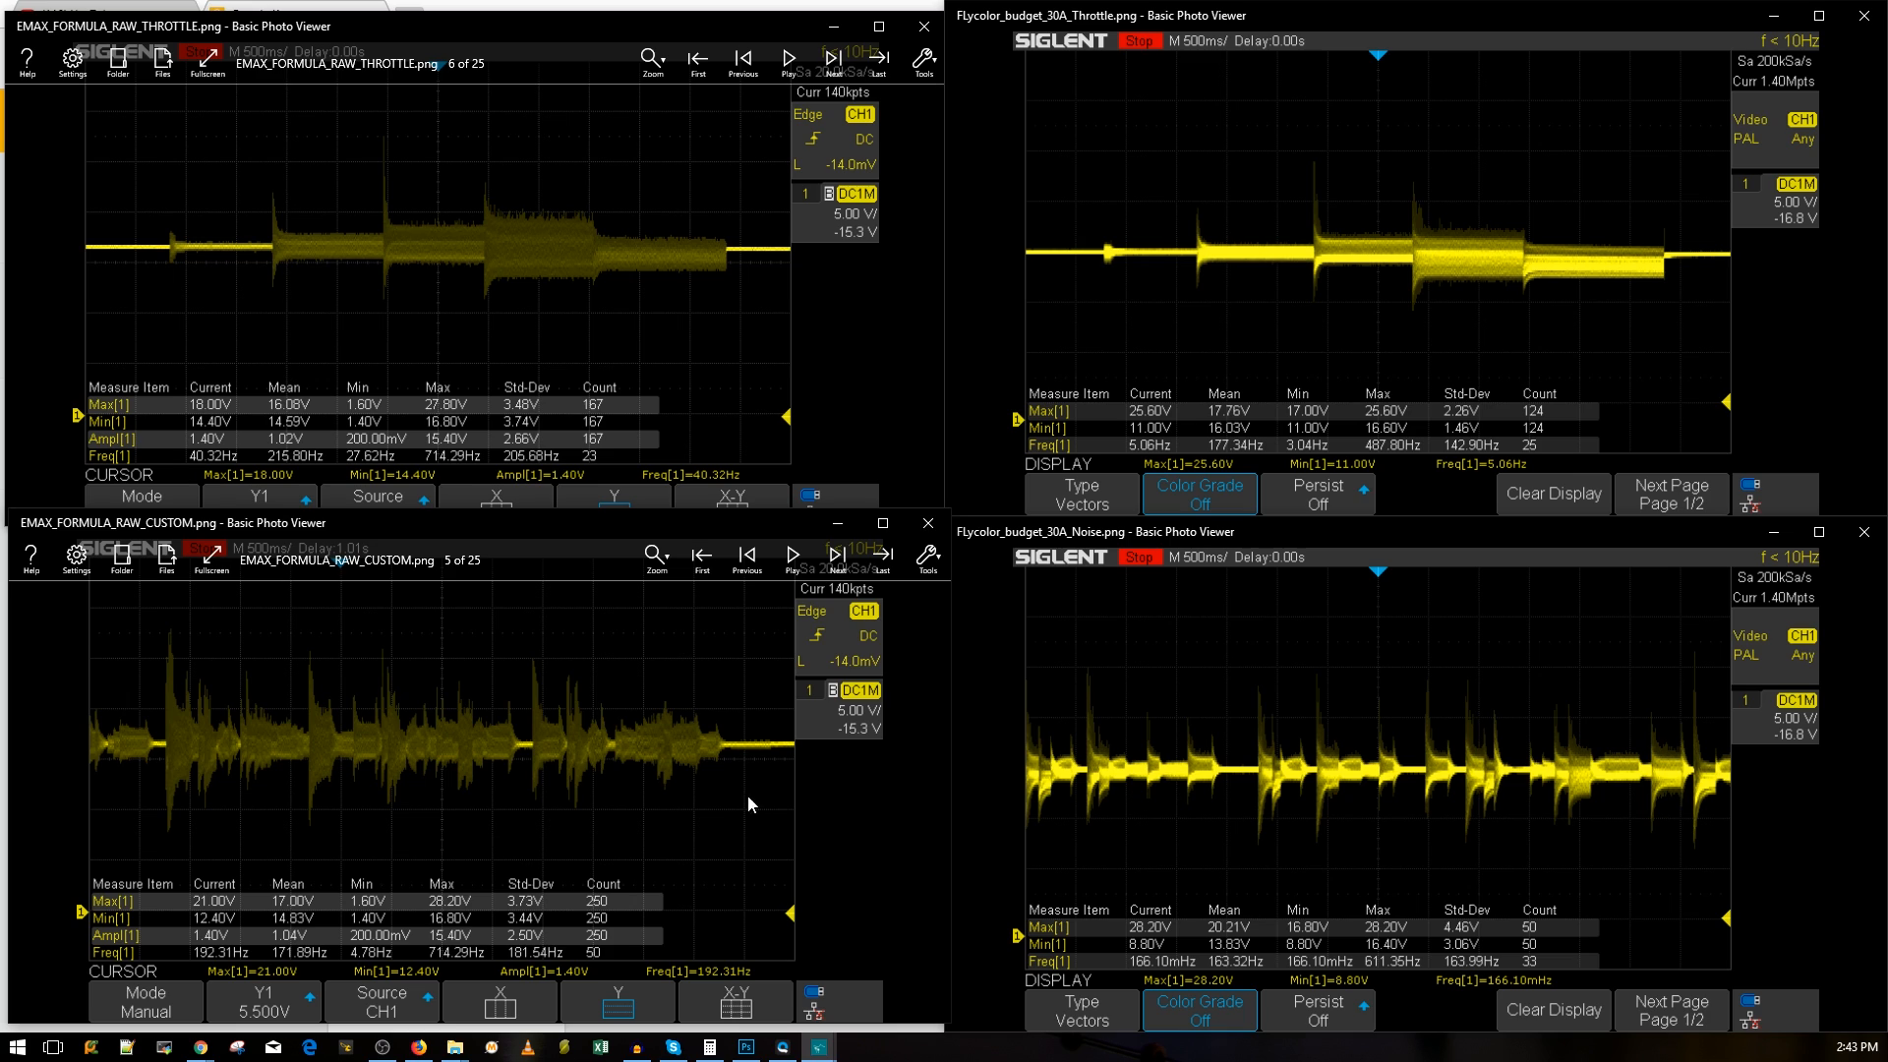
pyautogui.moveTo(1217, 796)
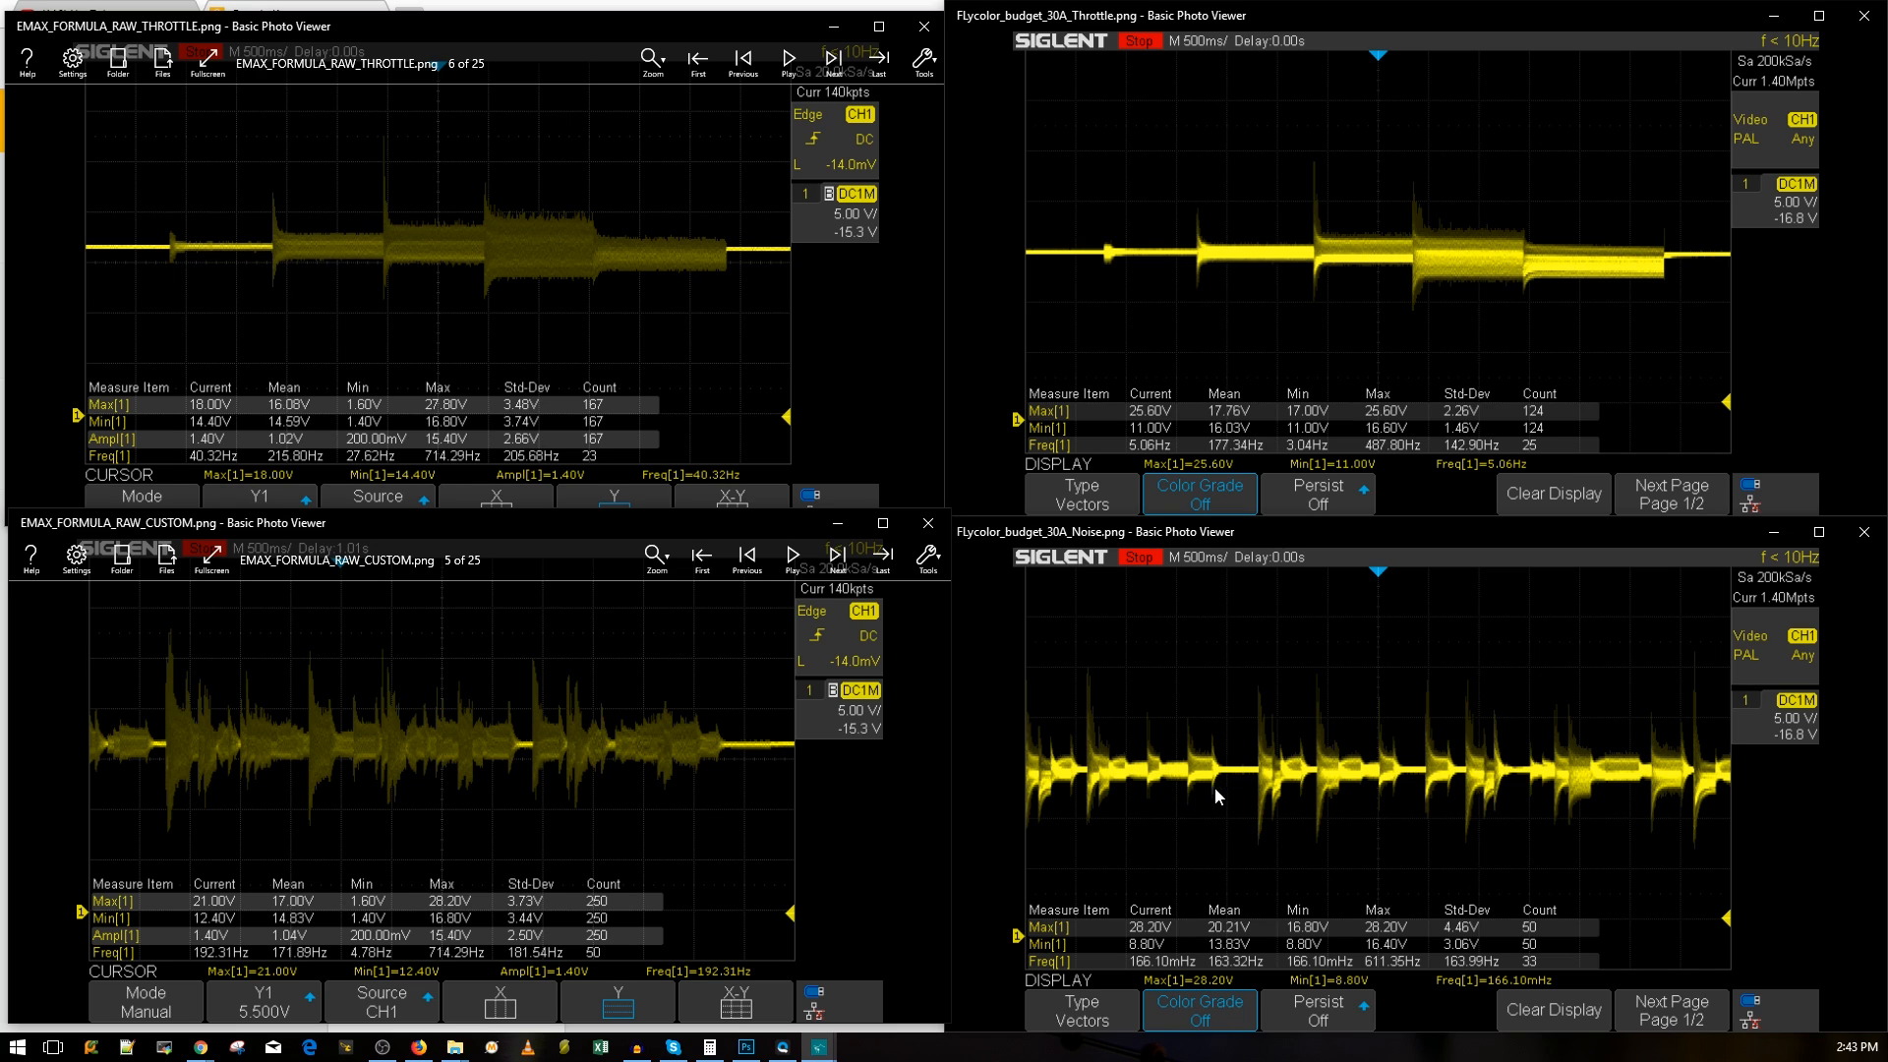
pyautogui.moveTo(515, 755)
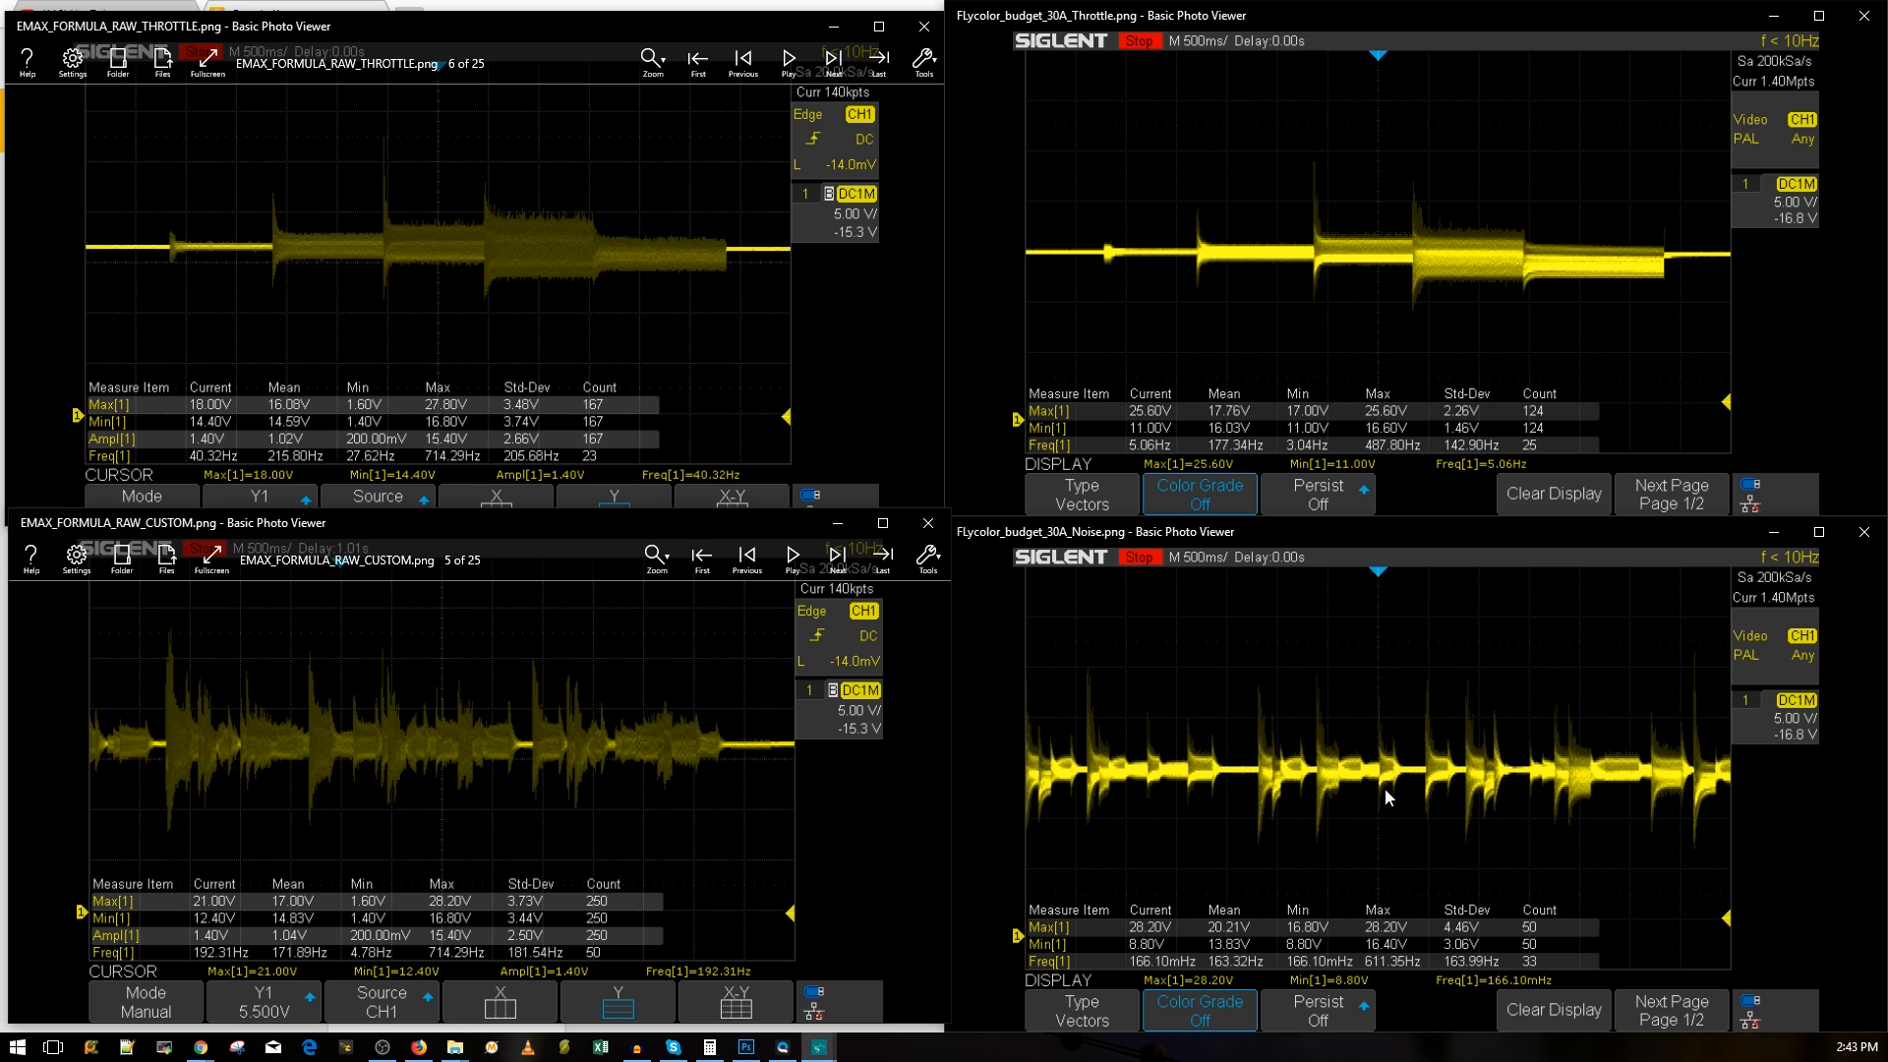
pyautogui.moveTo(1356, 729)
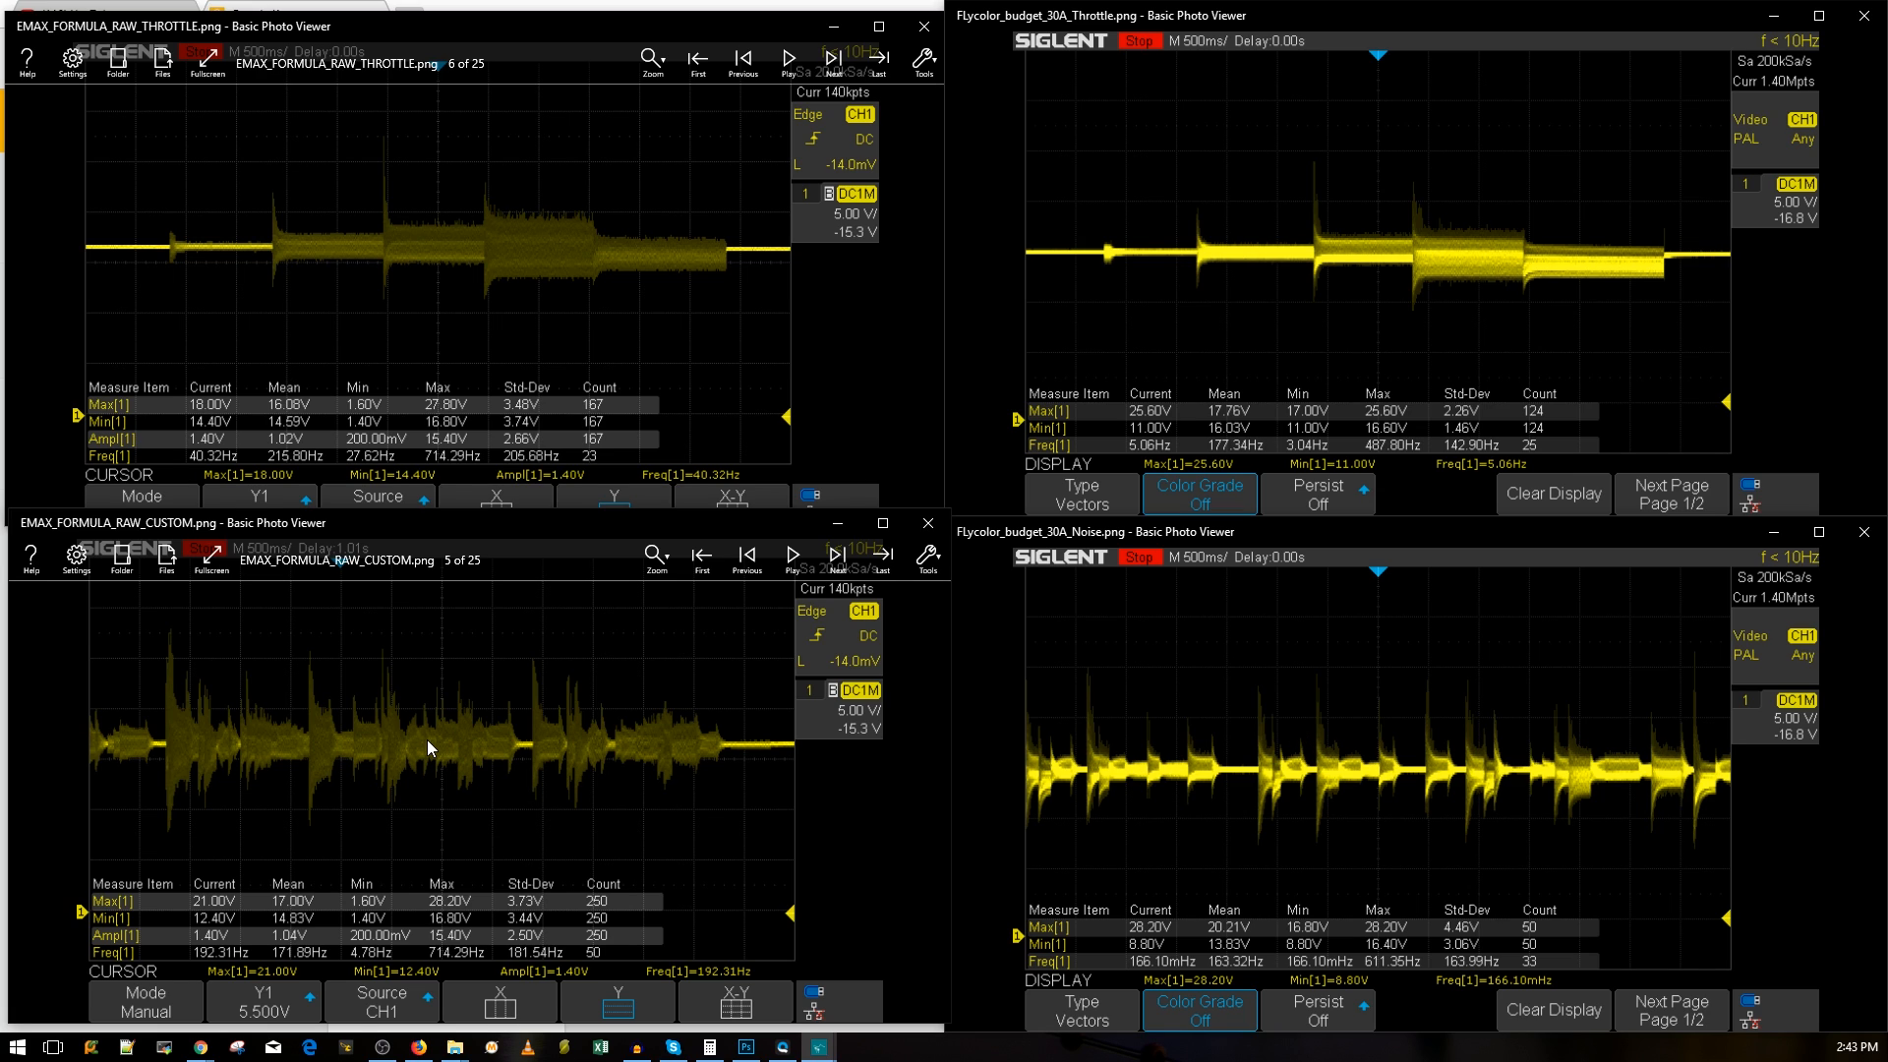
pyautogui.moveTo(377, 779)
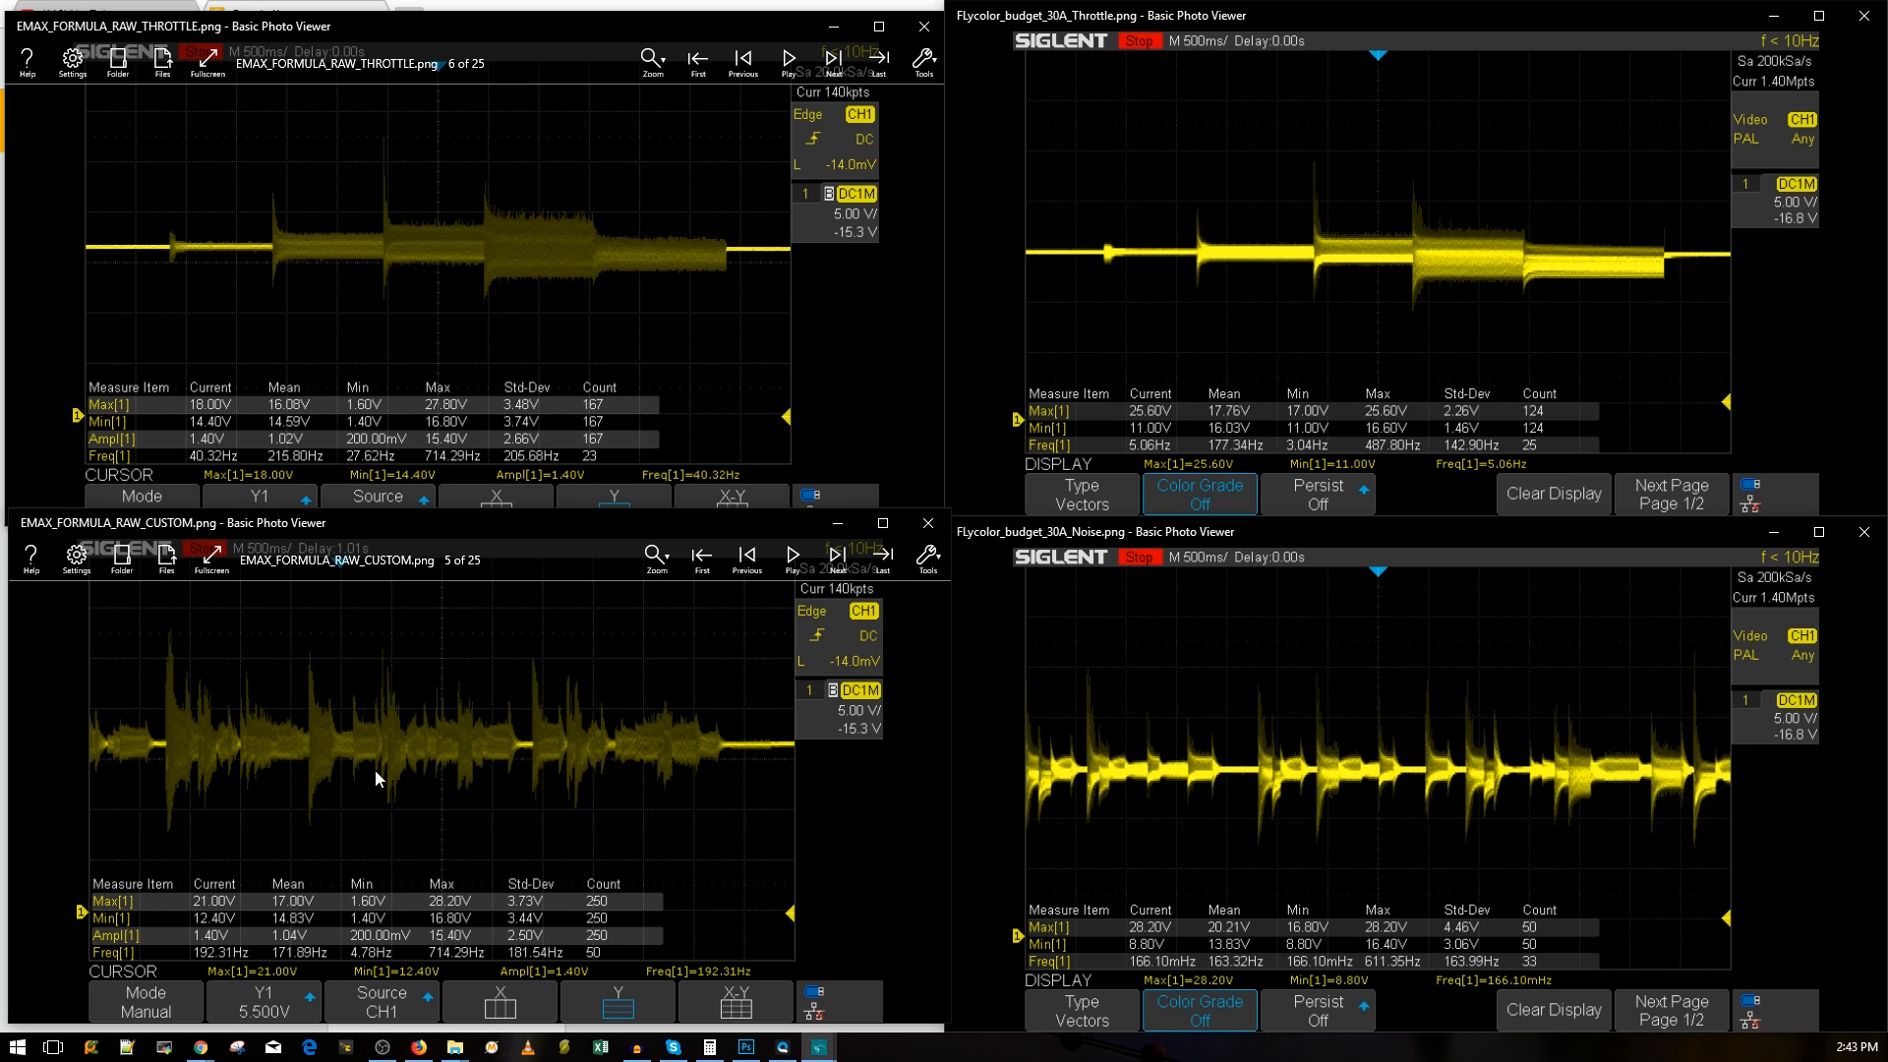
pyautogui.moveTo(1667, 724)
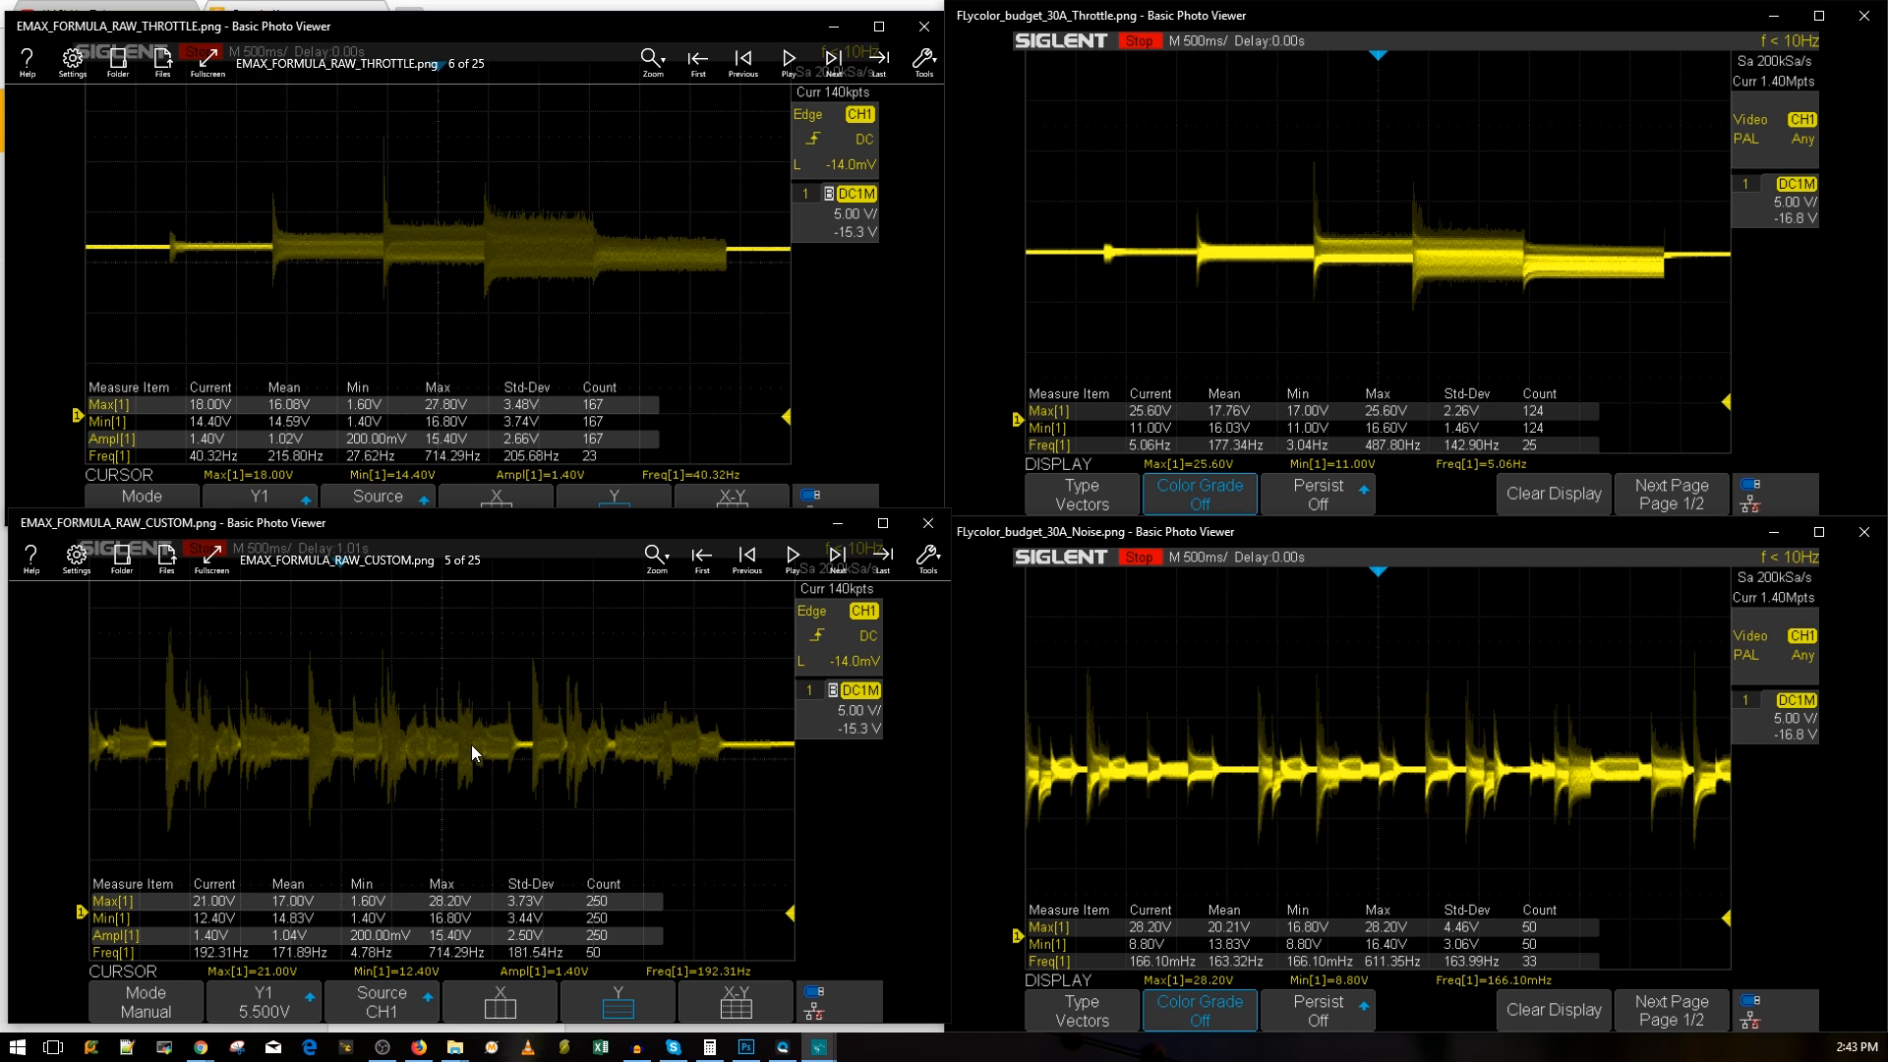
pyautogui.moveTo(450, 737)
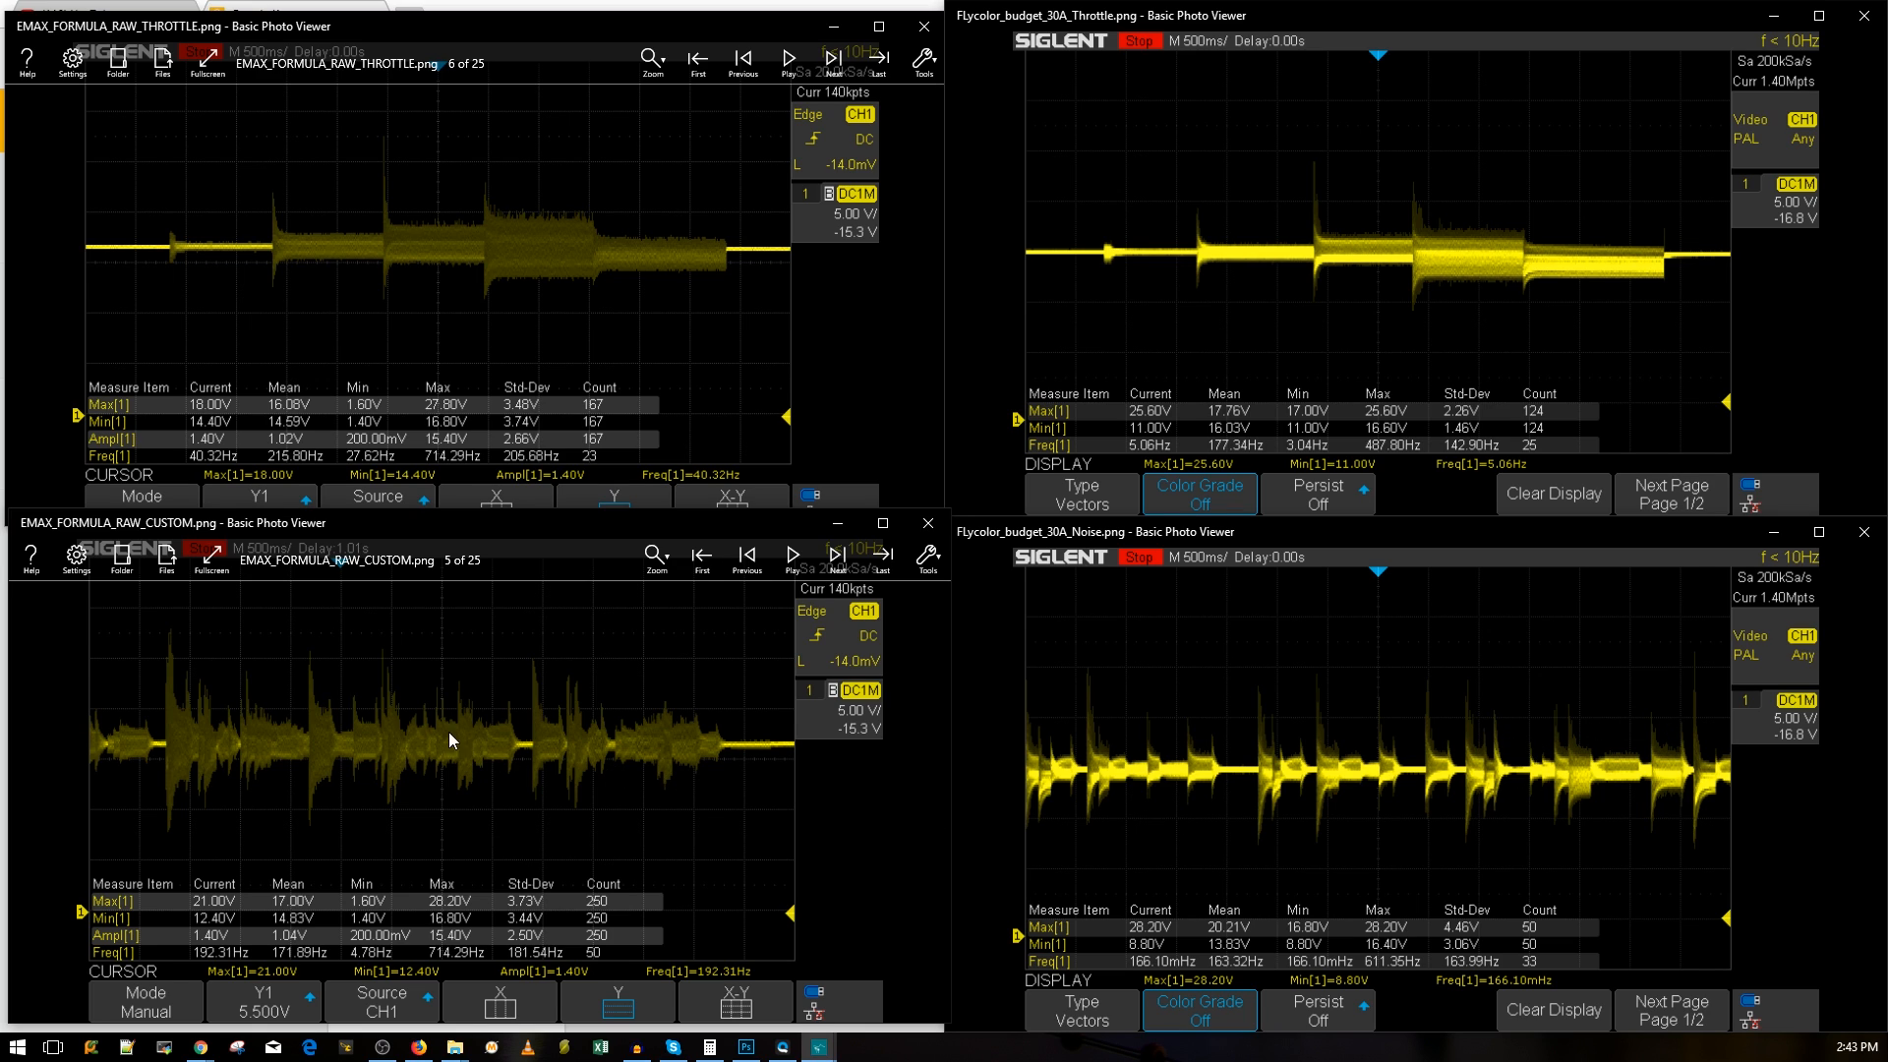
pyautogui.moveTo(1348, 785)
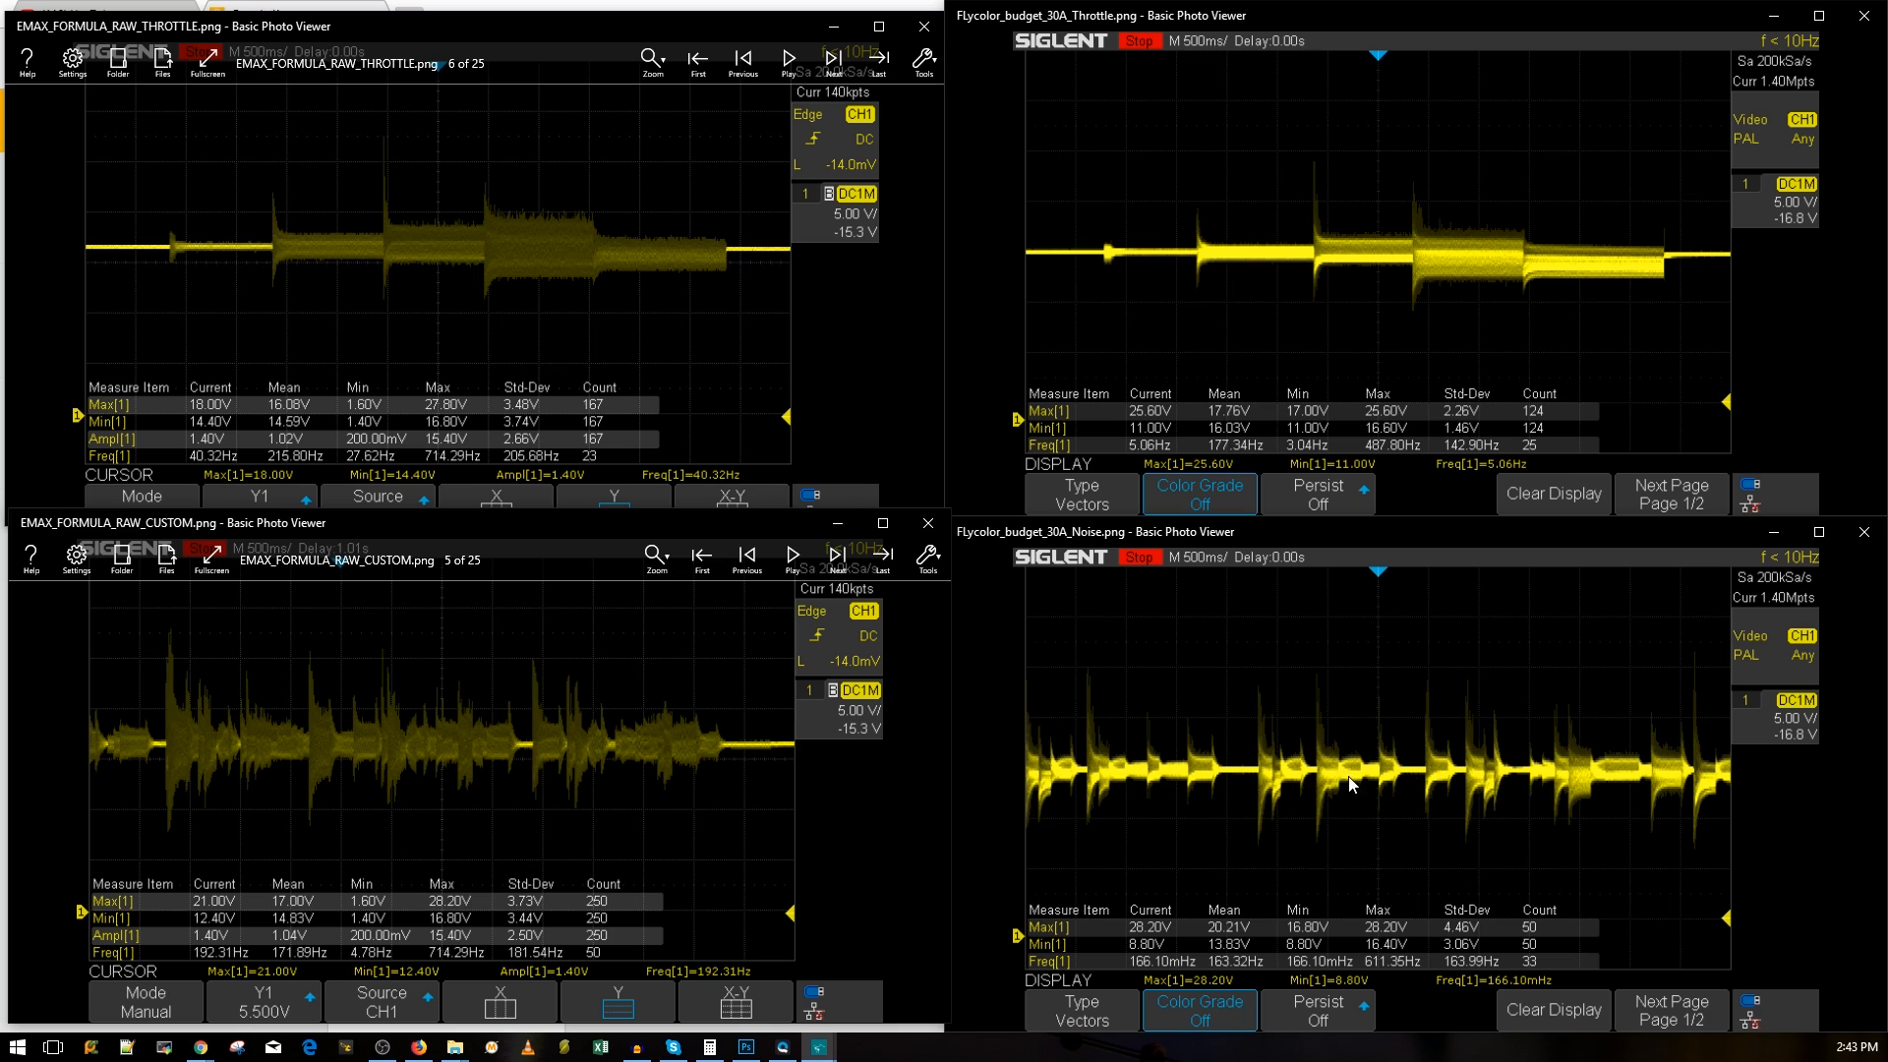
pyautogui.moveTo(573, 253)
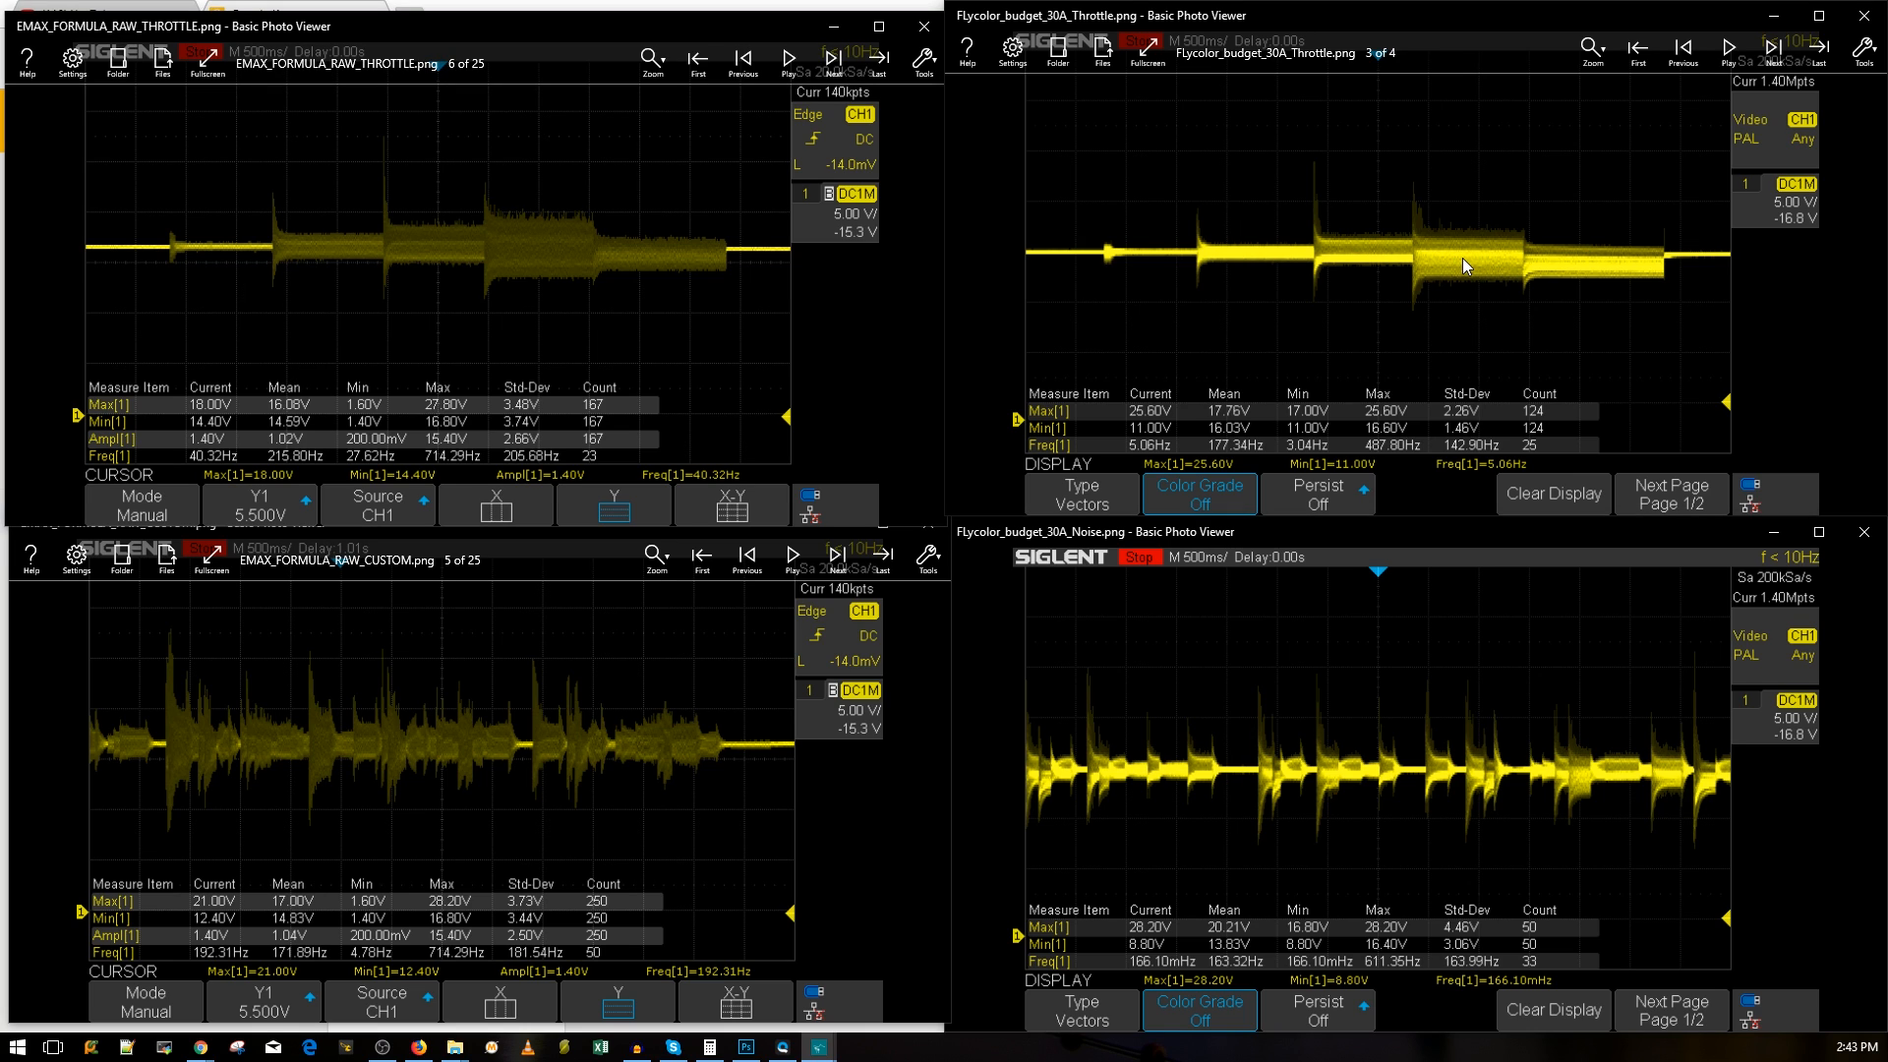
pyautogui.moveTo(1479, 265)
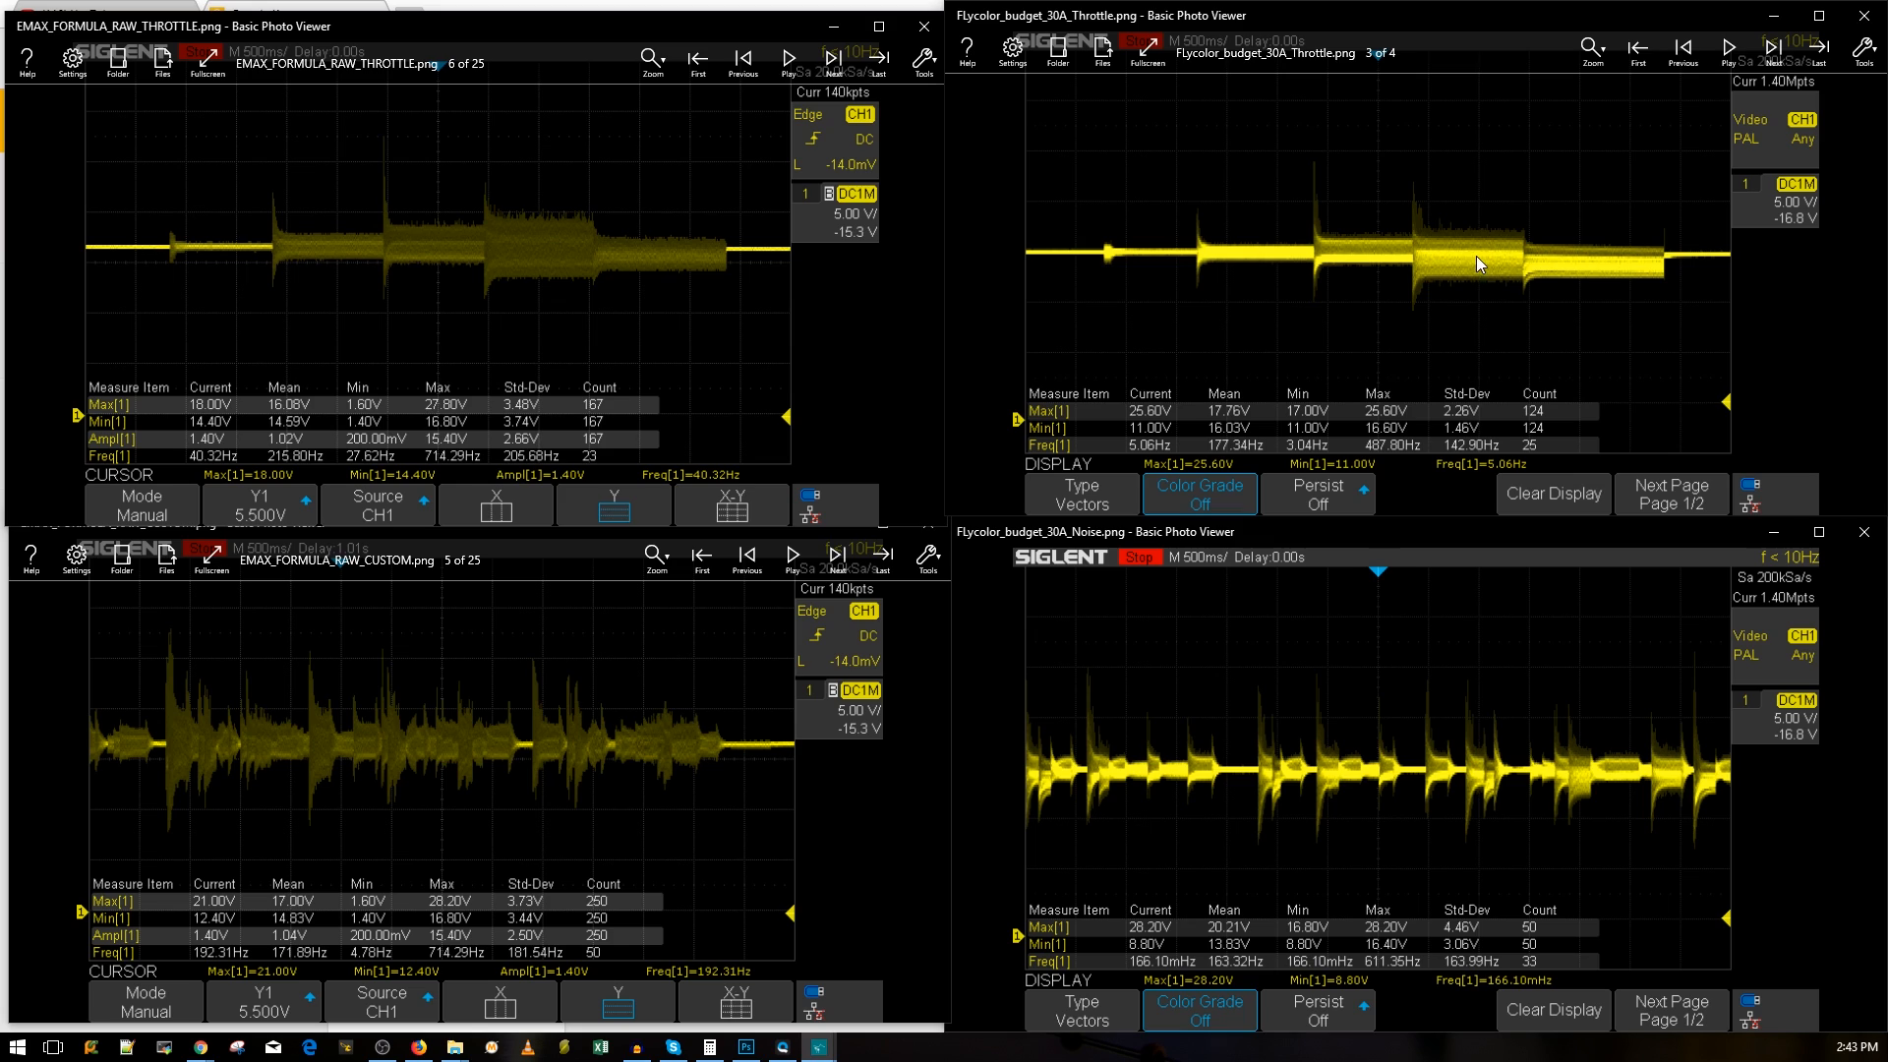
pyautogui.moveTo(1484, 267)
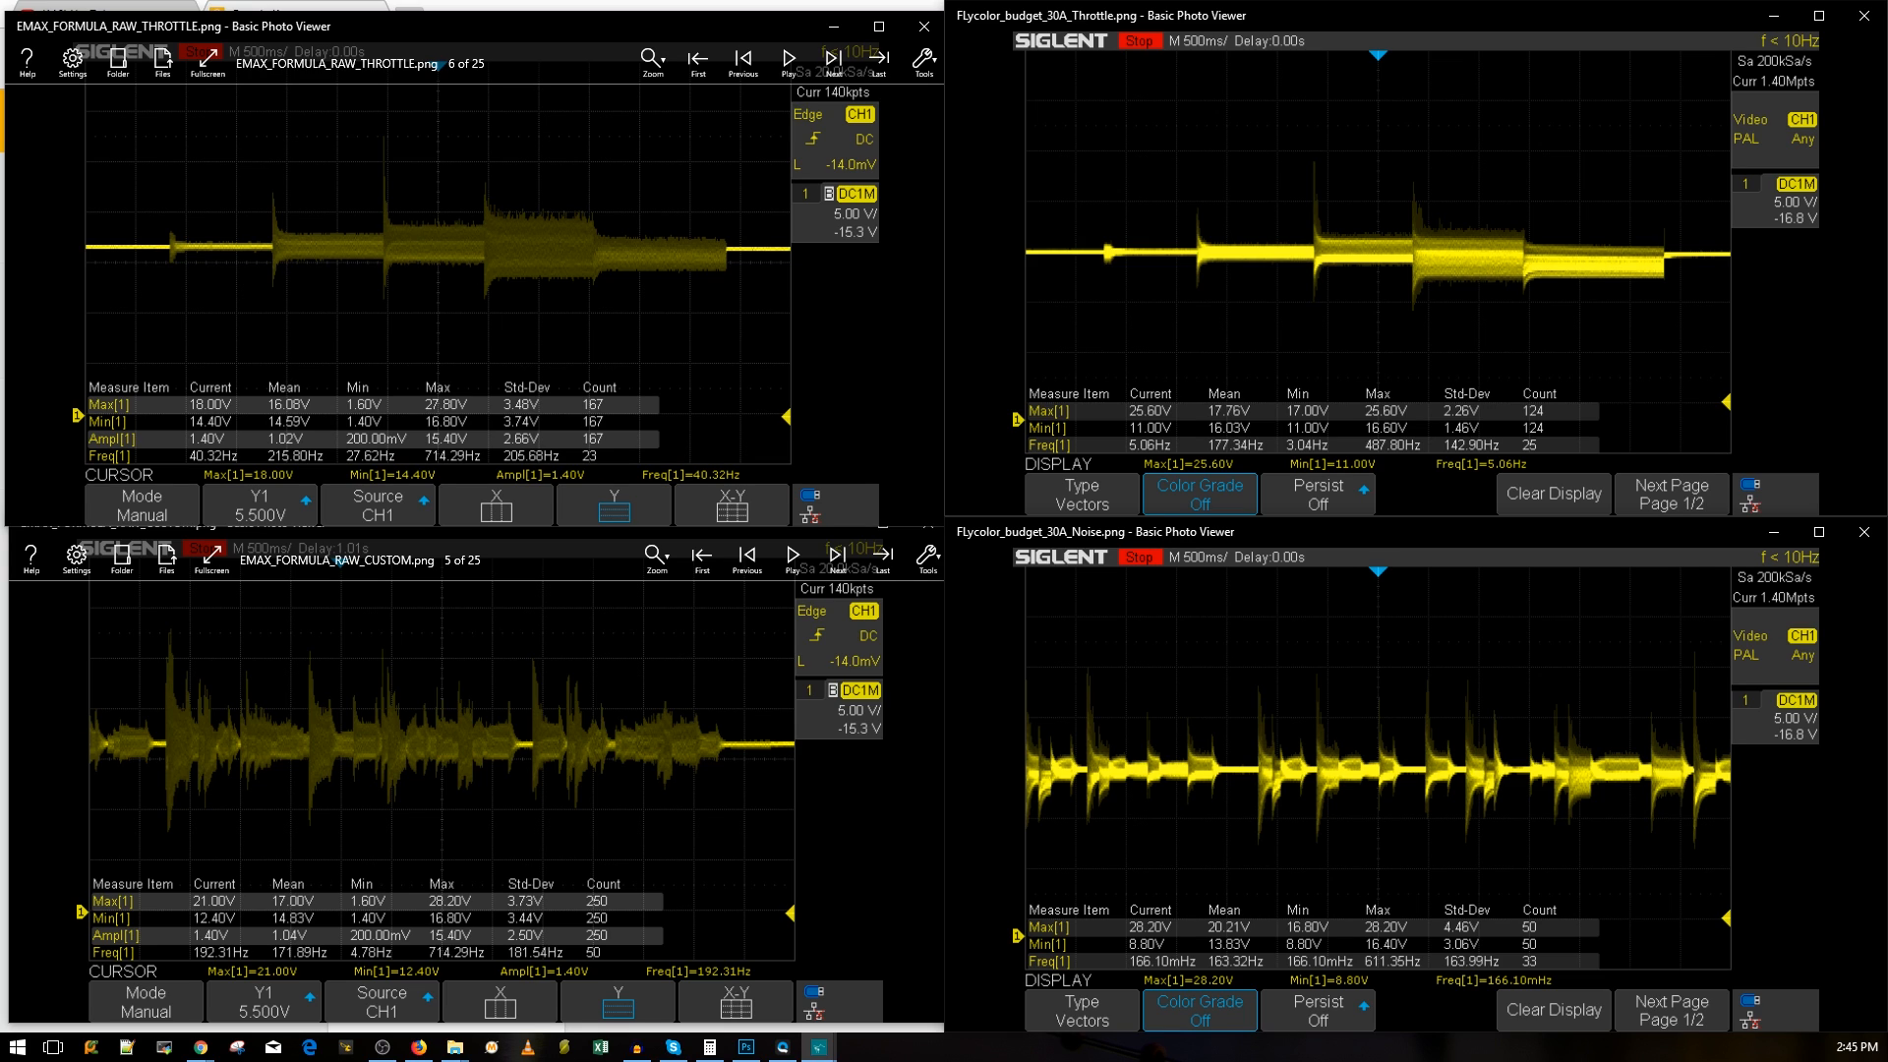
pyautogui.moveTo(1431, 389)
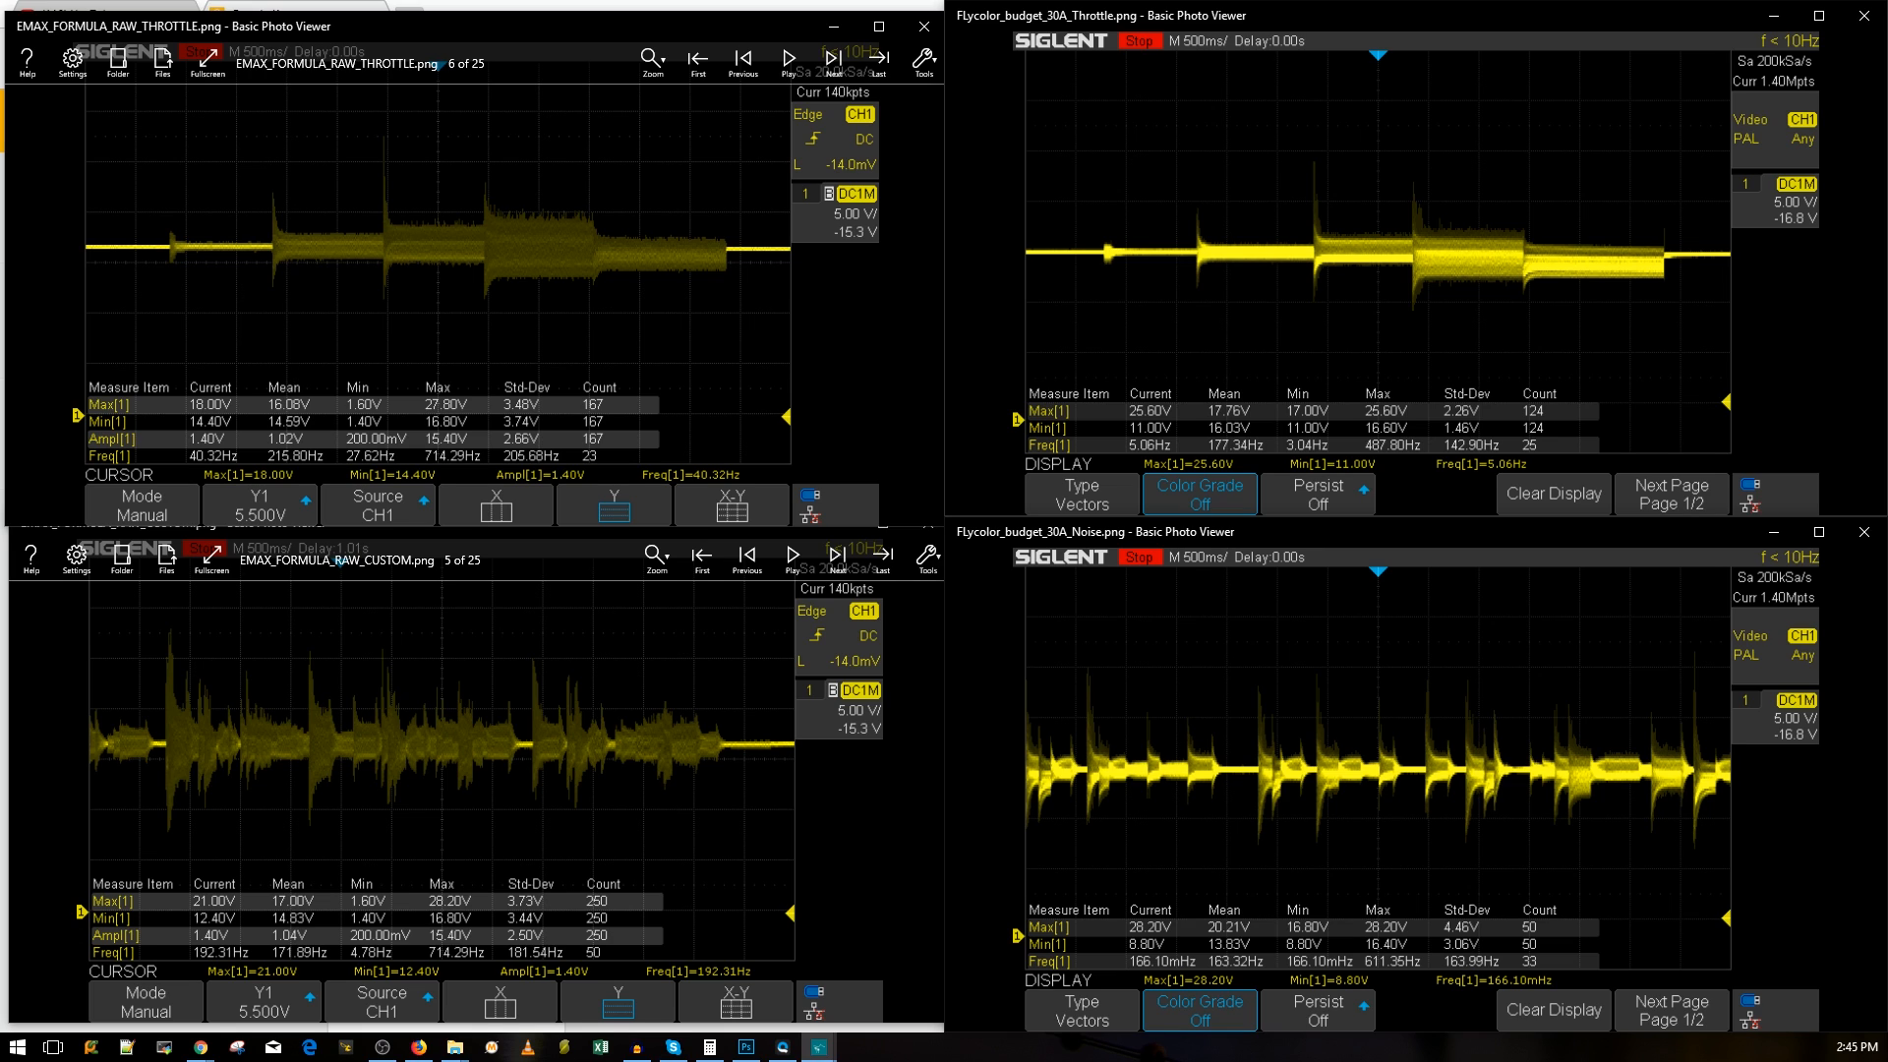
pyautogui.moveTo(1617, 455)
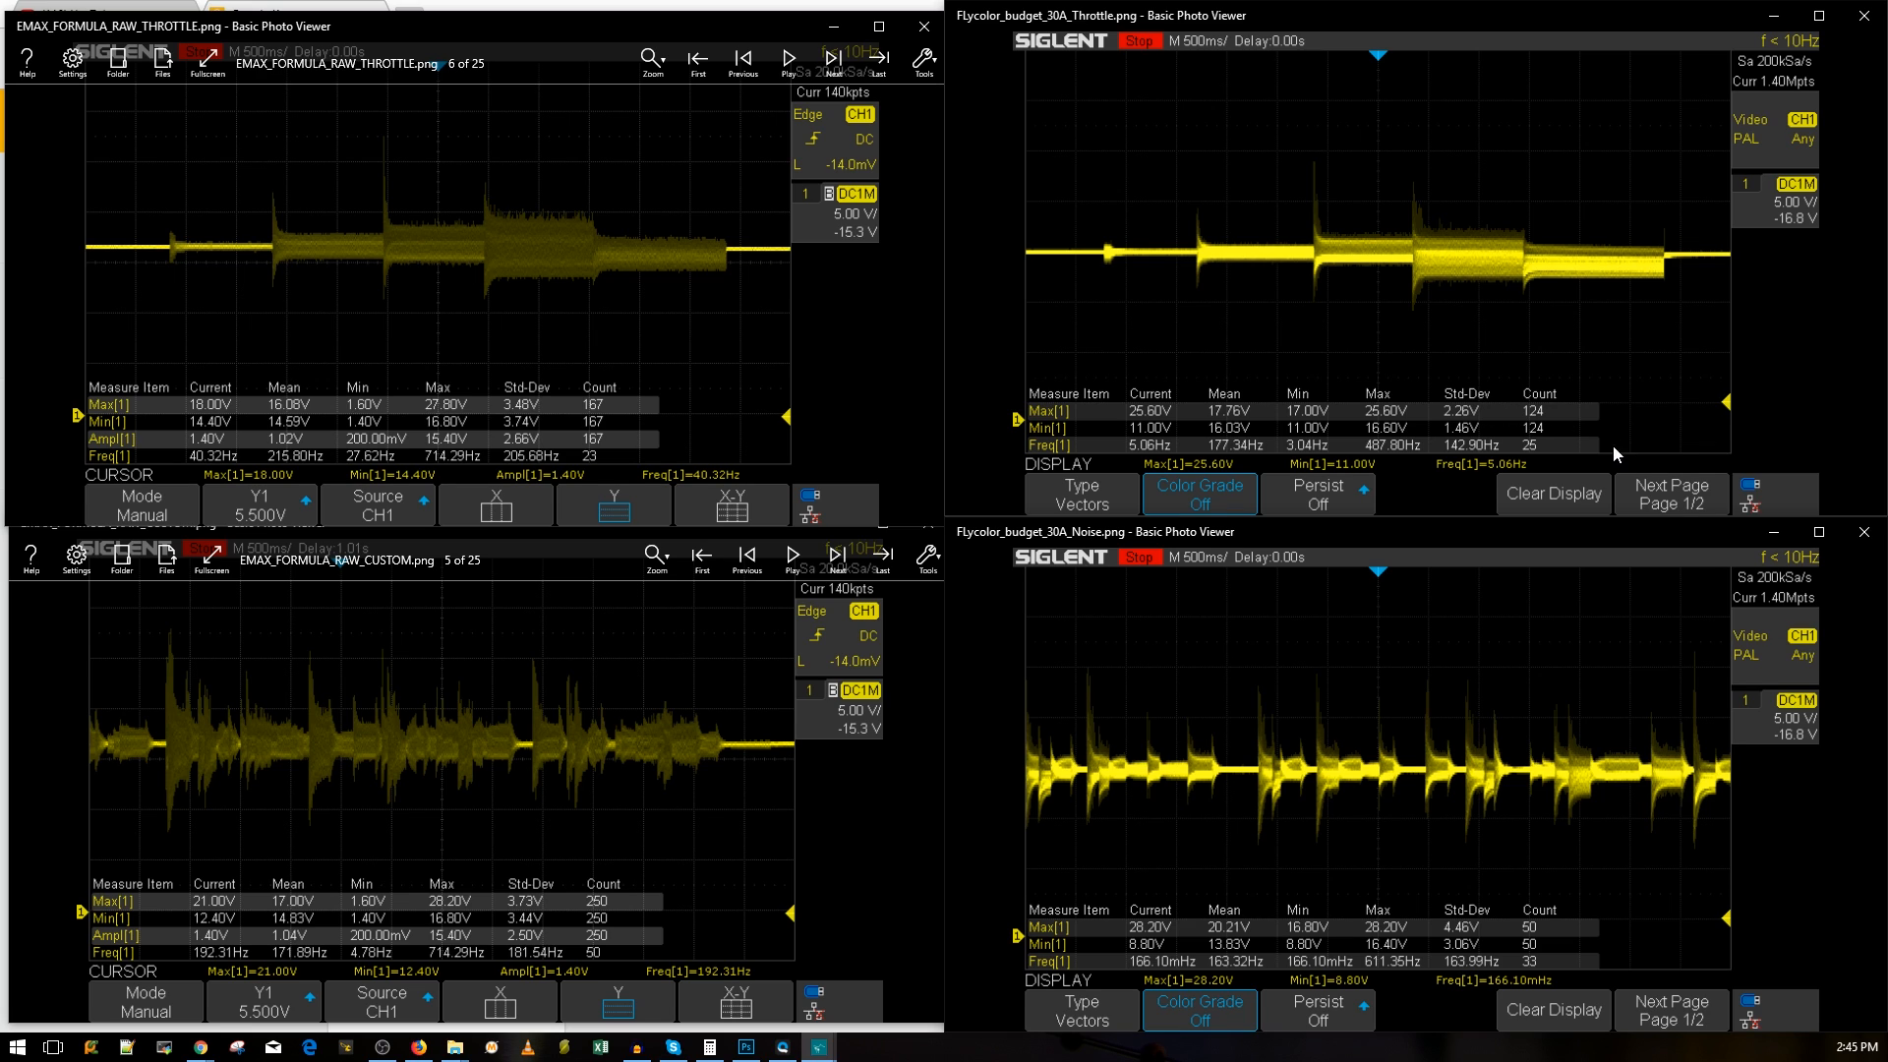
pyautogui.moveTo(1562, 470)
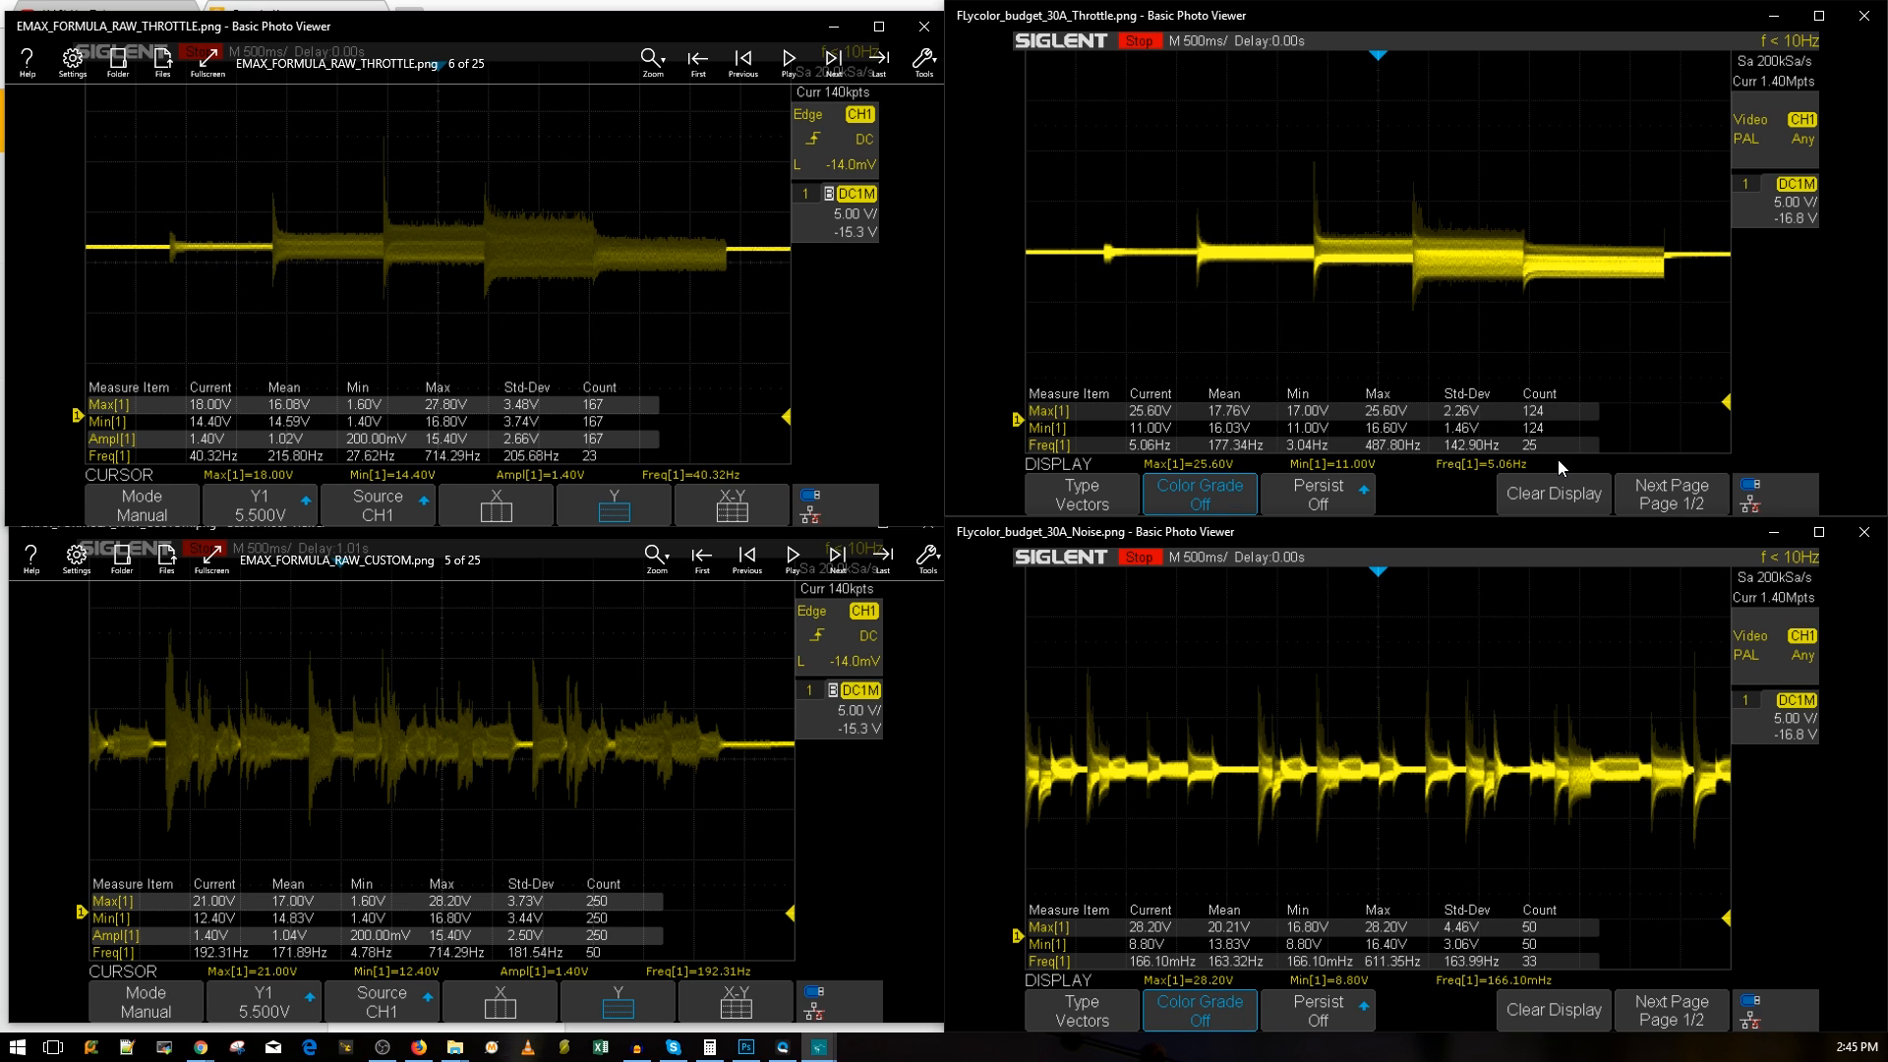
pyautogui.moveTo(1582, 431)
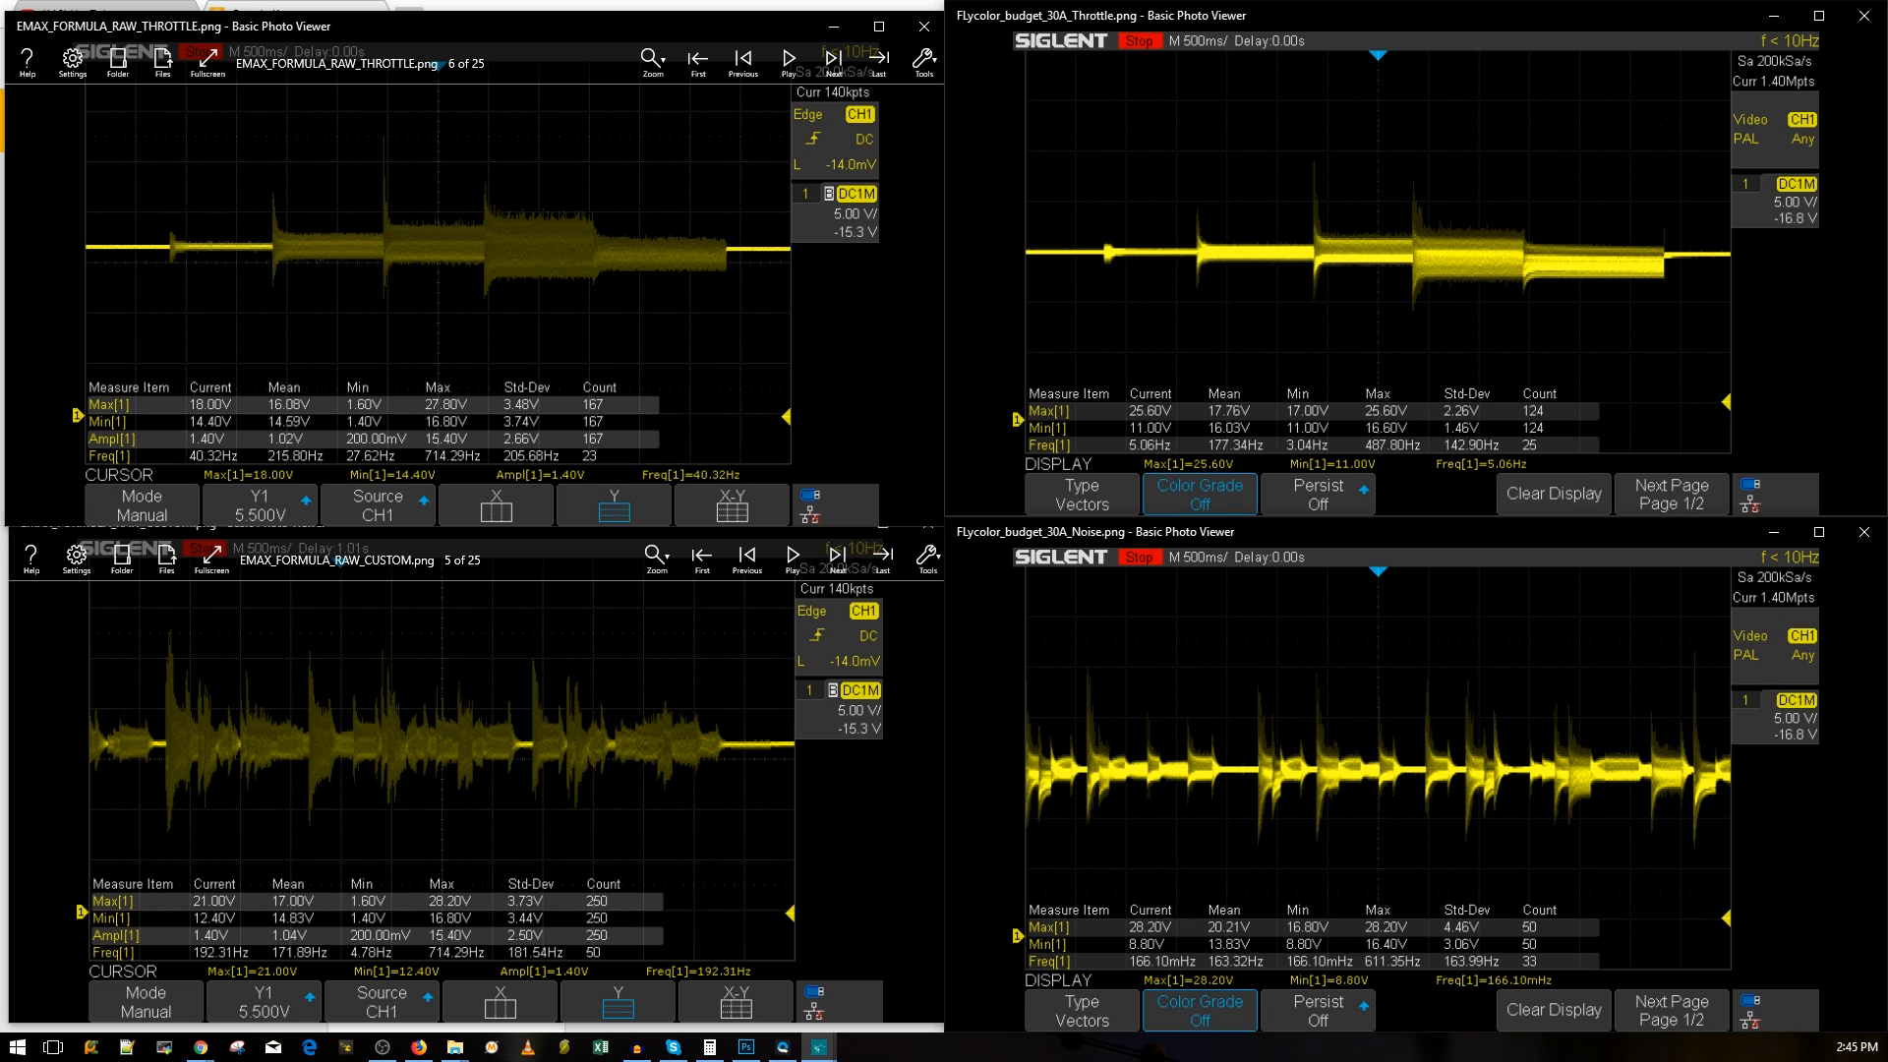
pyautogui.moveTo(1599, 460)
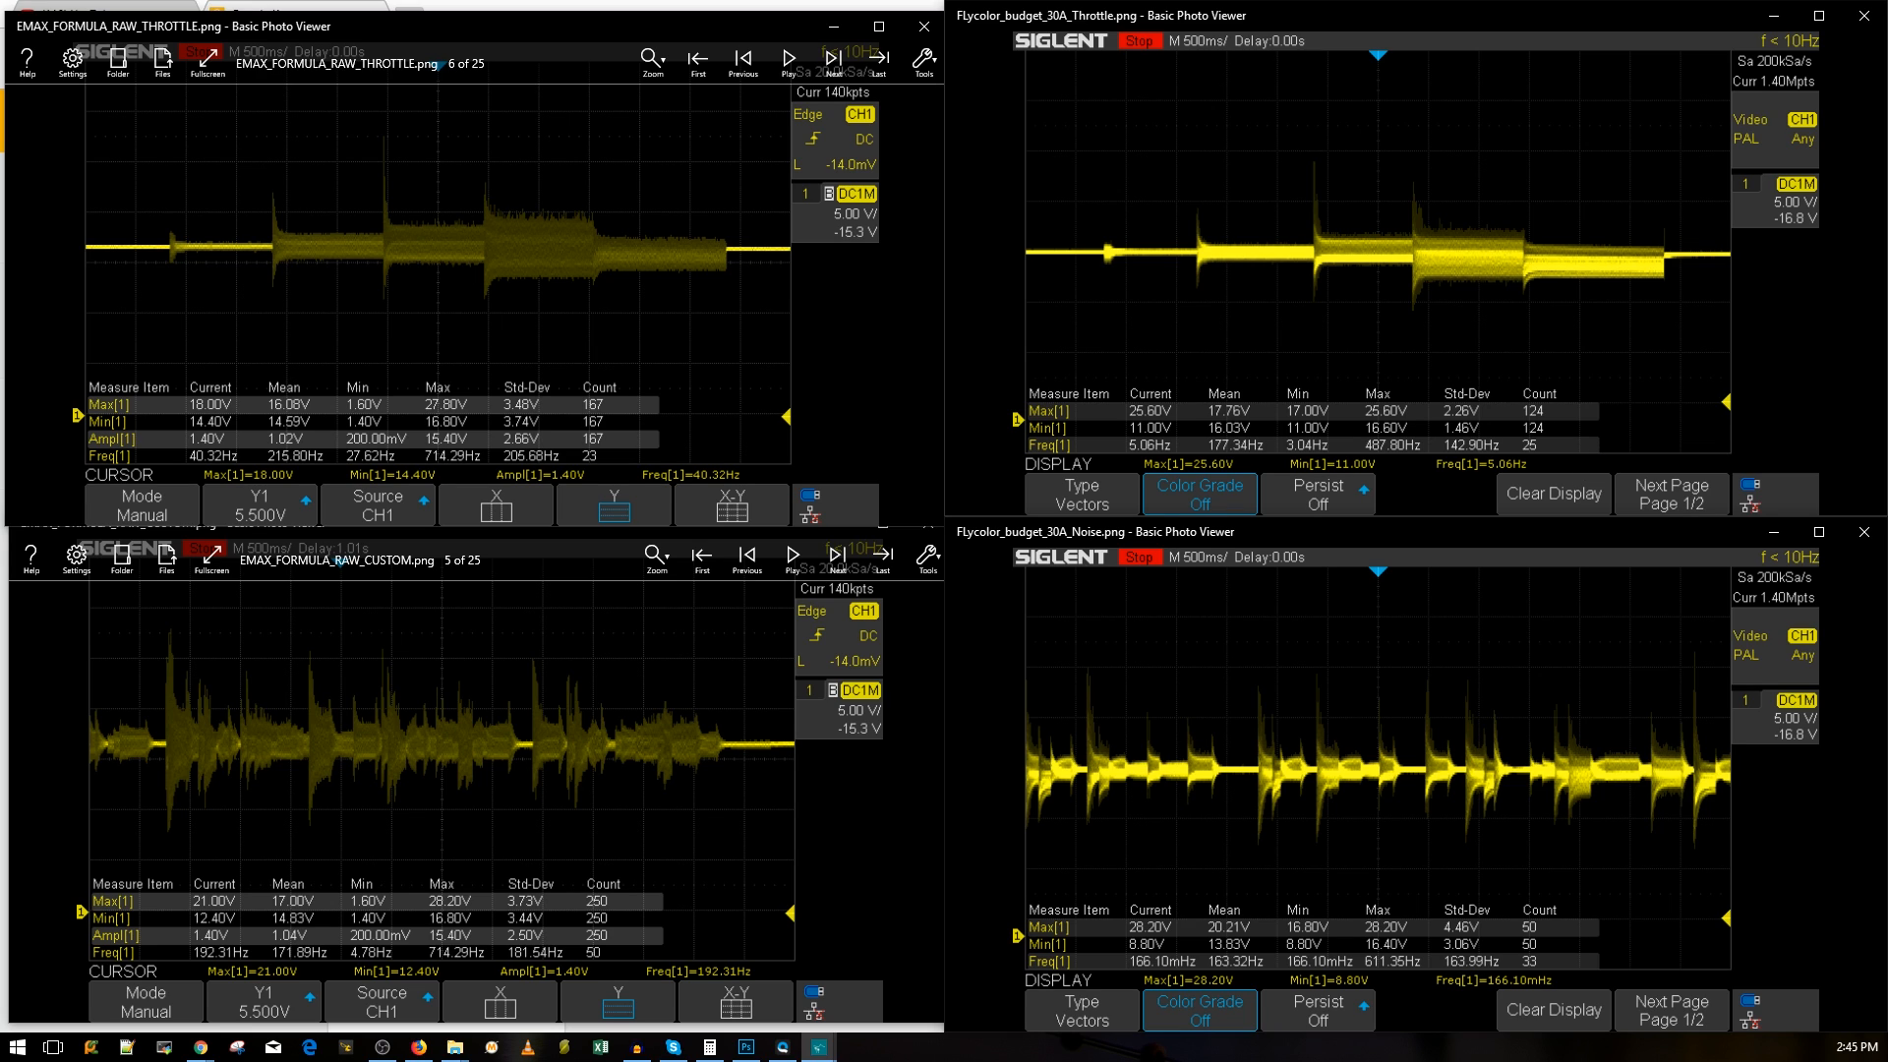
pyautogui.moveTo(1584, 328)
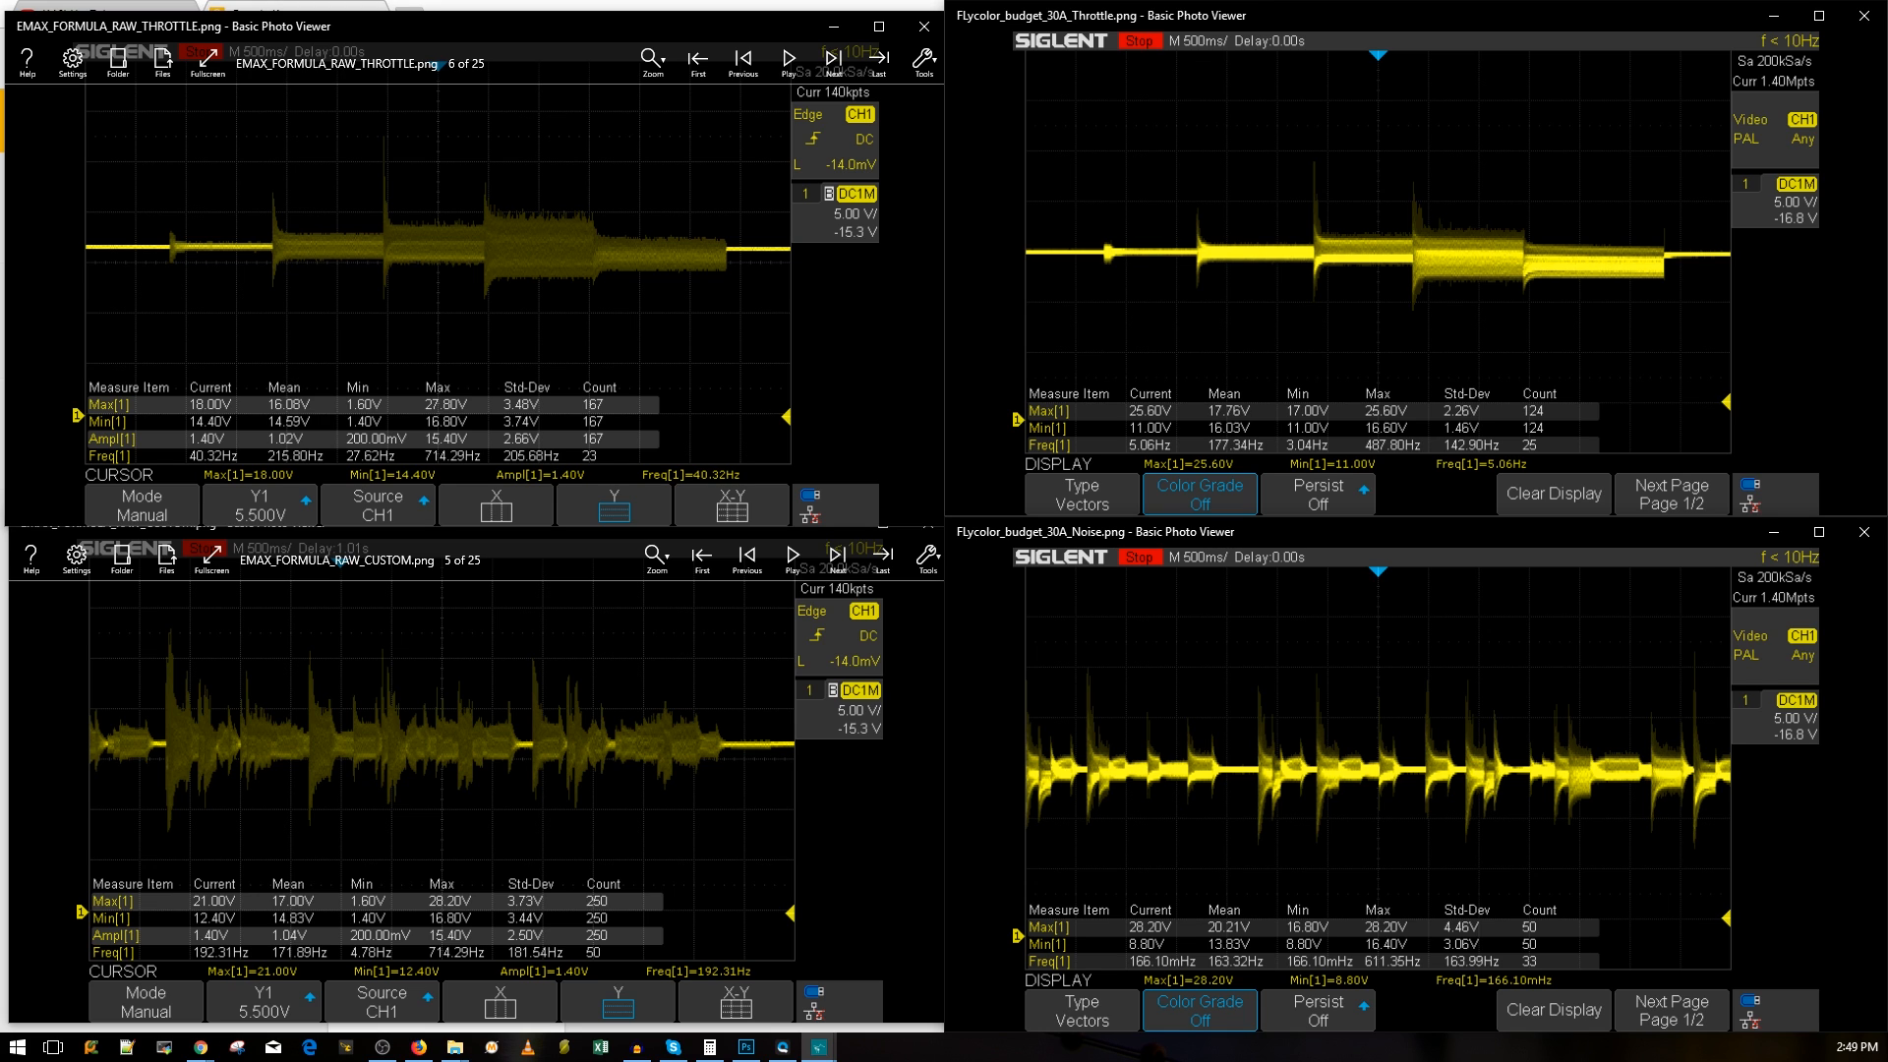
pyautogui.moveTo(1626, 337)
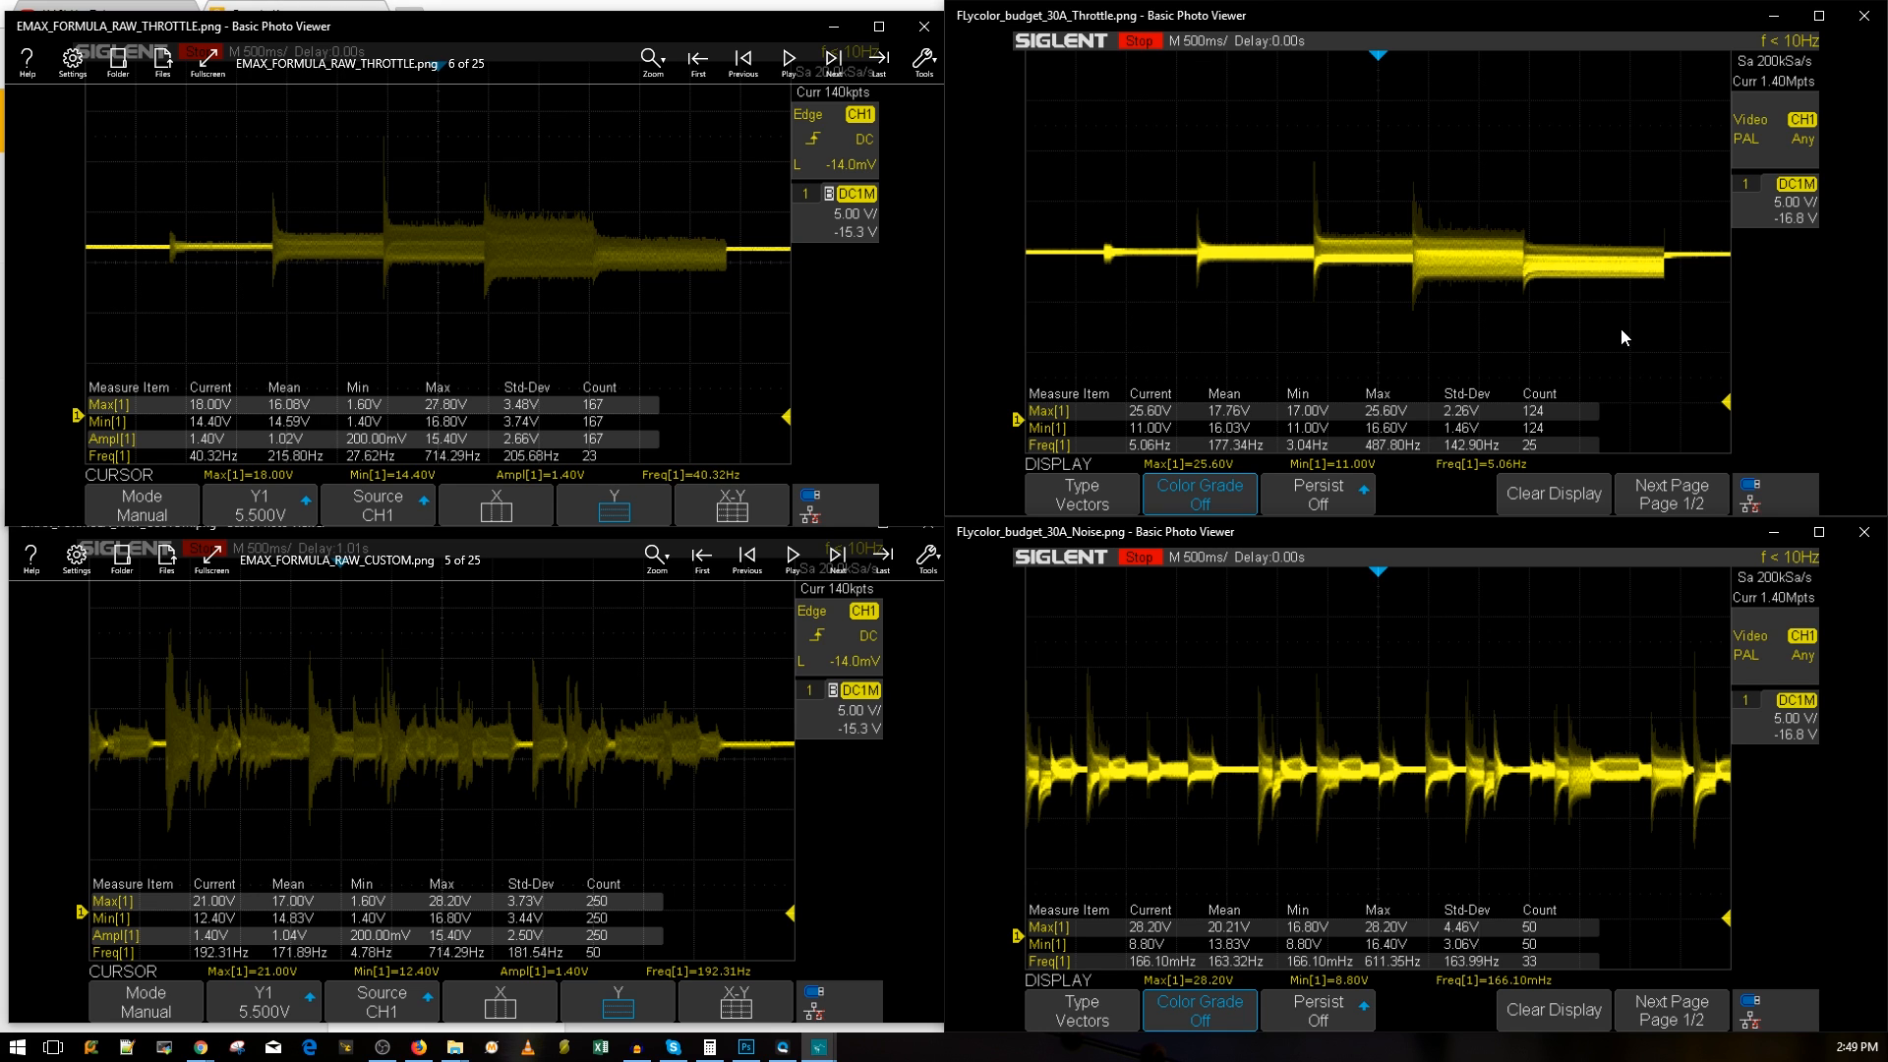